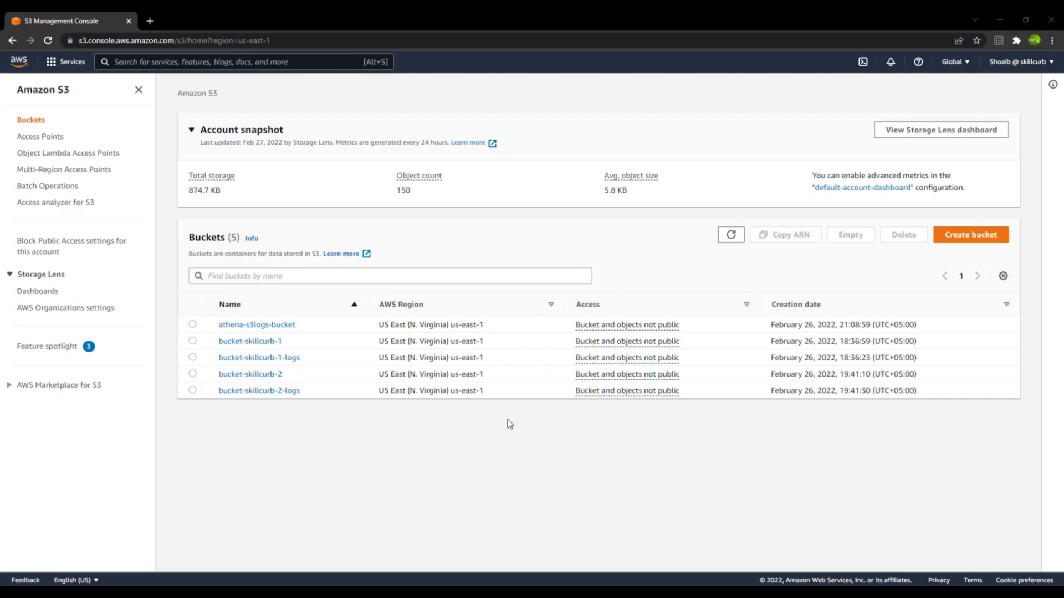
mouse_move(267, 352)
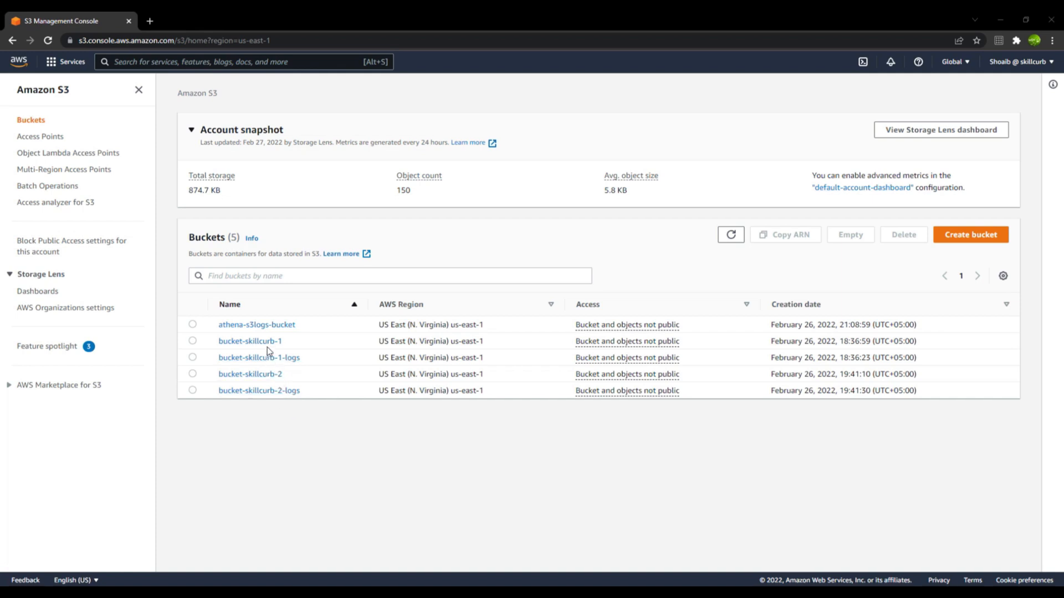
Open bucket-skillcurb-1 from the Buckets list to show its Objects tab
click(249, 340)
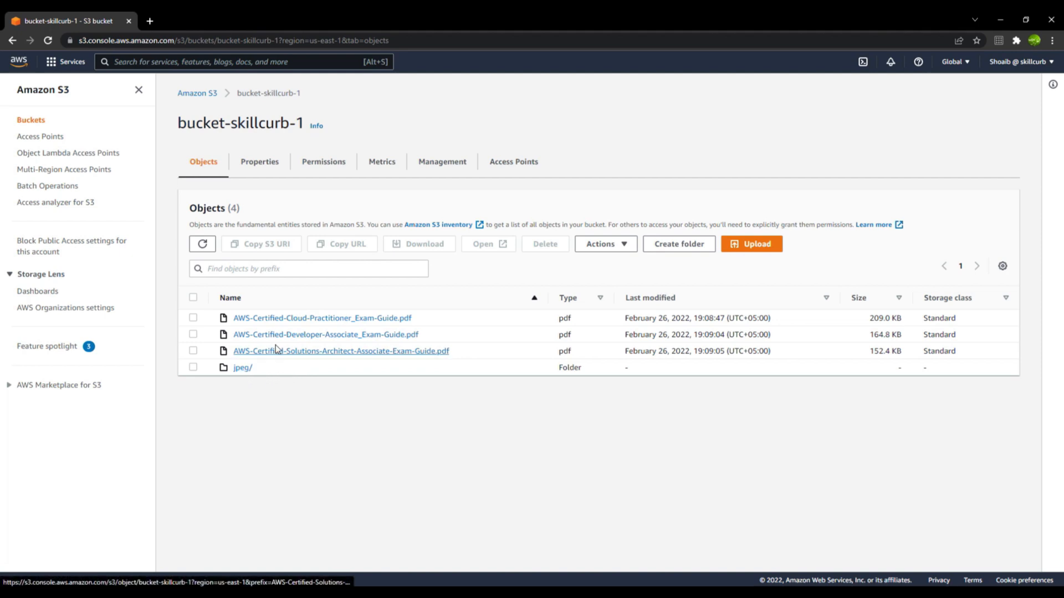
mouse_move(296, 352)
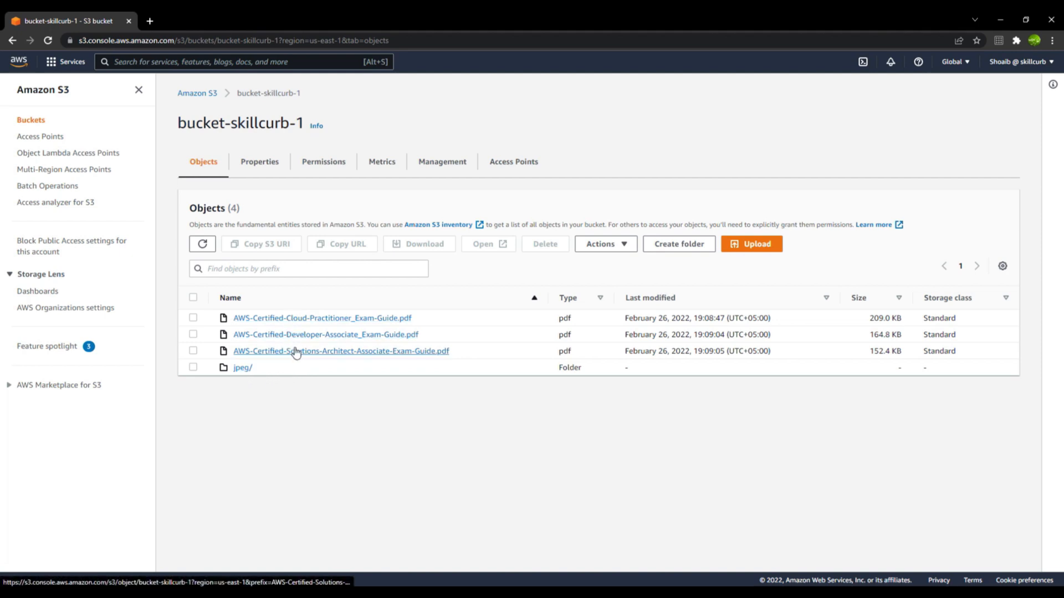
Review bucket-skillcurb-1's Permissions: bucket policy, Object Ownership (bucket owner enforced) and the disabled ACL section
click(323, 161)
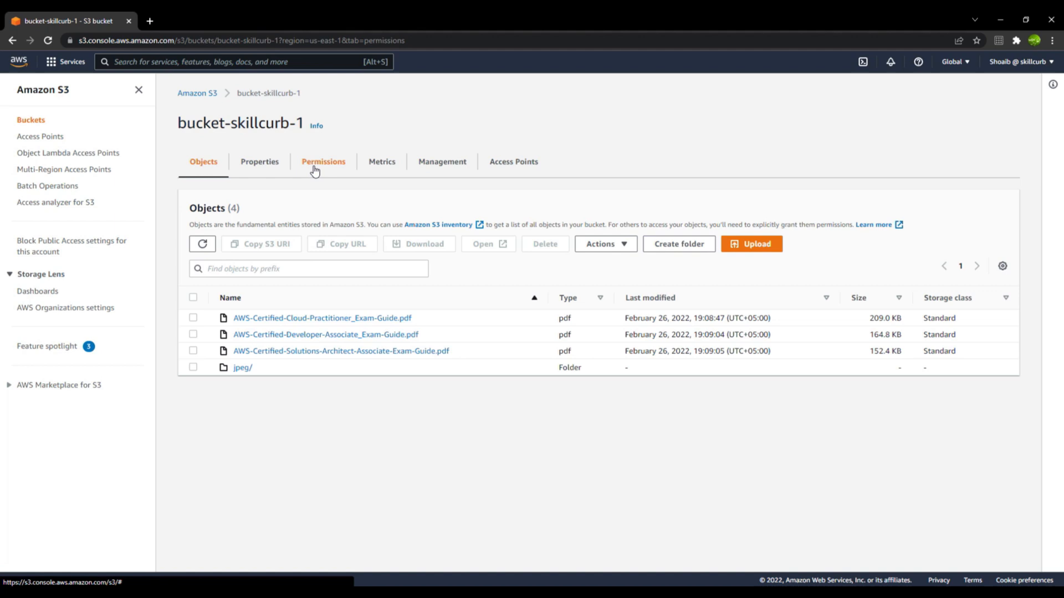
click(322, 162)
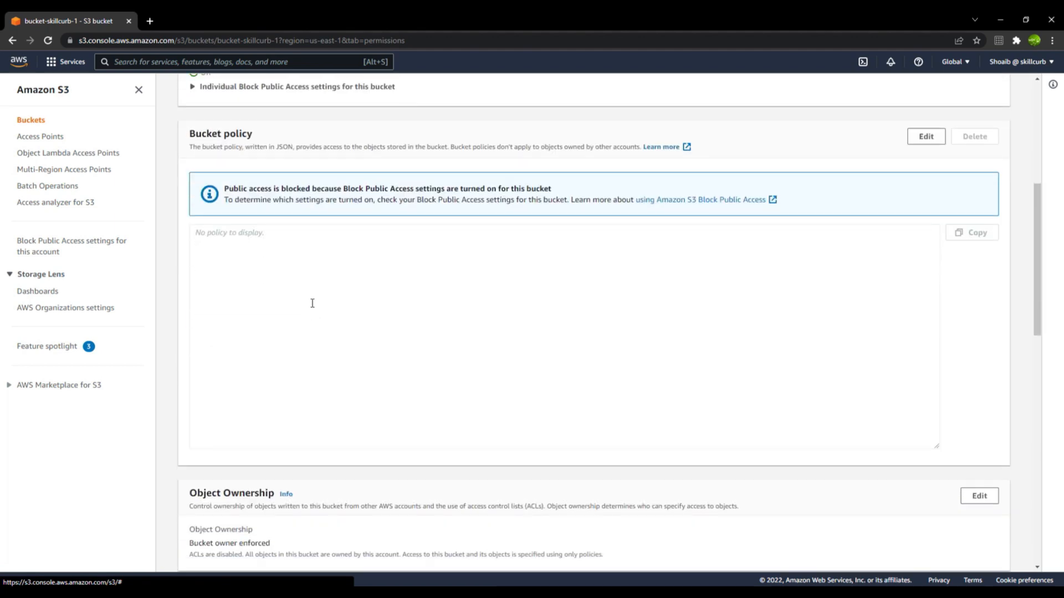
scroll(down, 3)
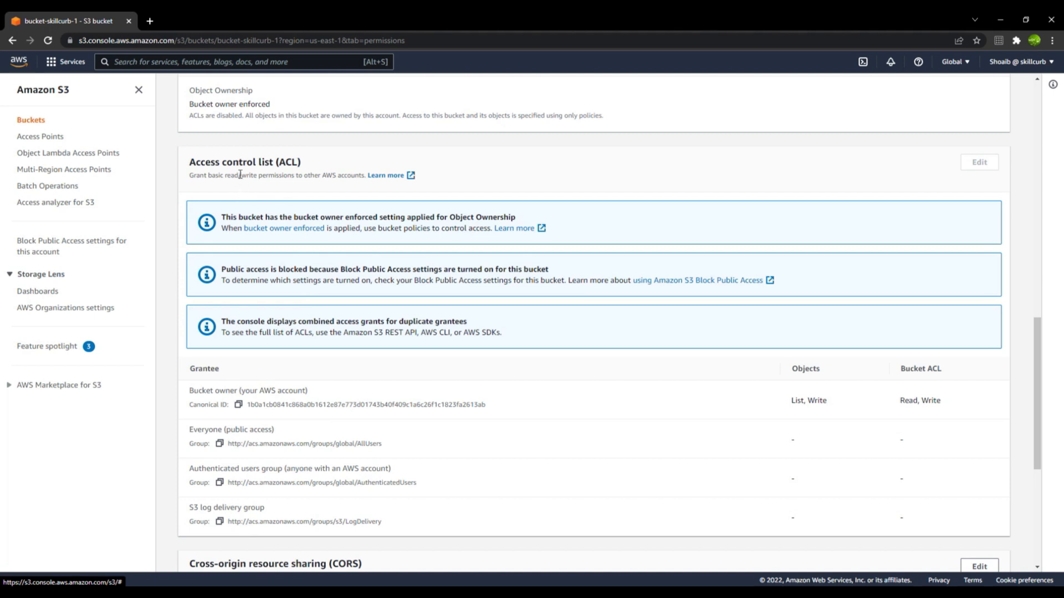
mouse_move(983, 167)
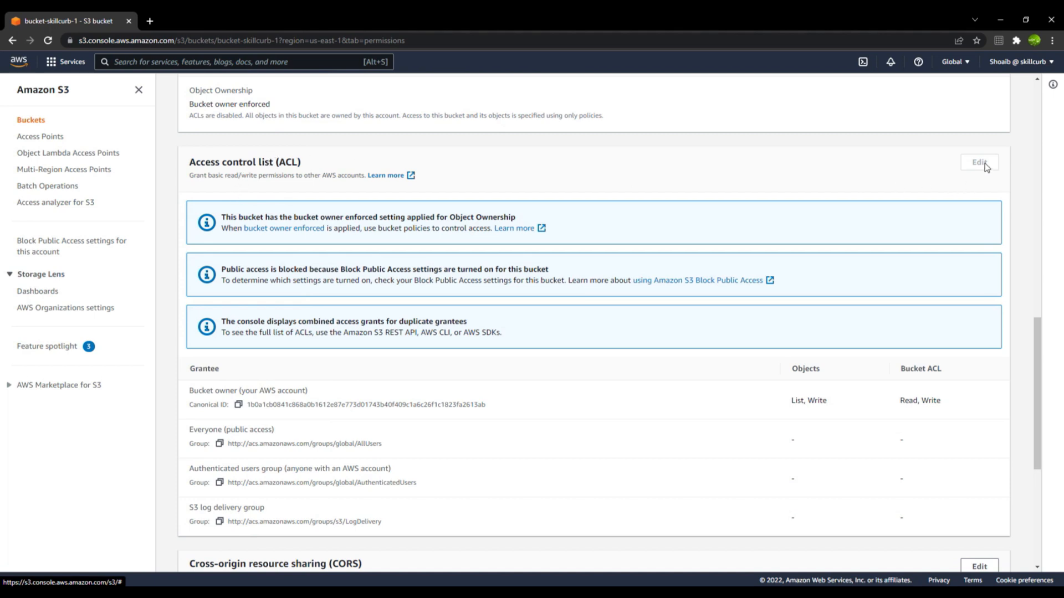
mouse_move(687, 178)
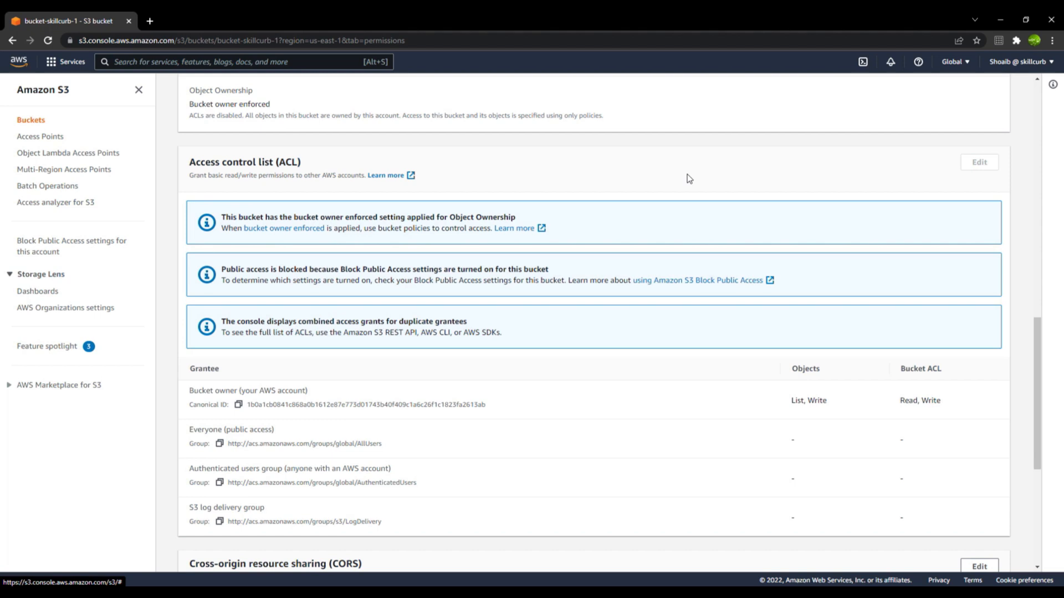
mouse_move(639, 188)
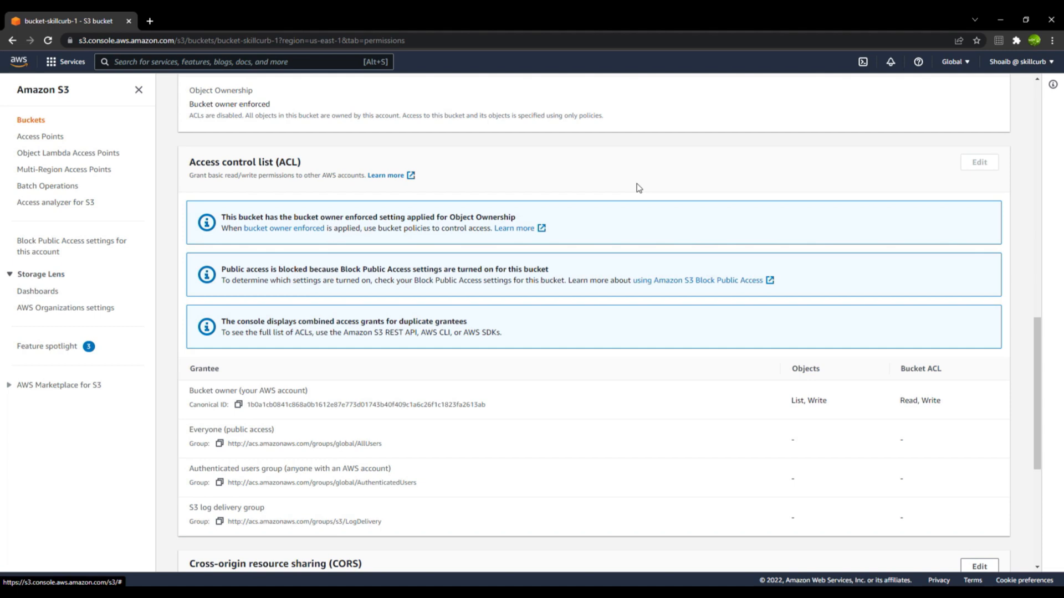
mouse_move(596, 153)
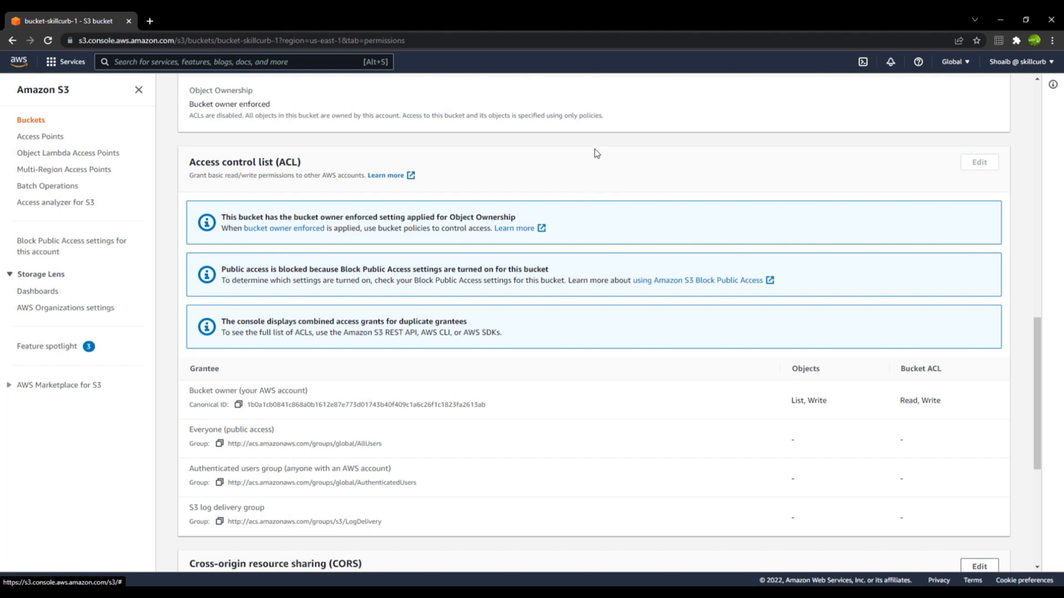
mouse_move(585, 170)
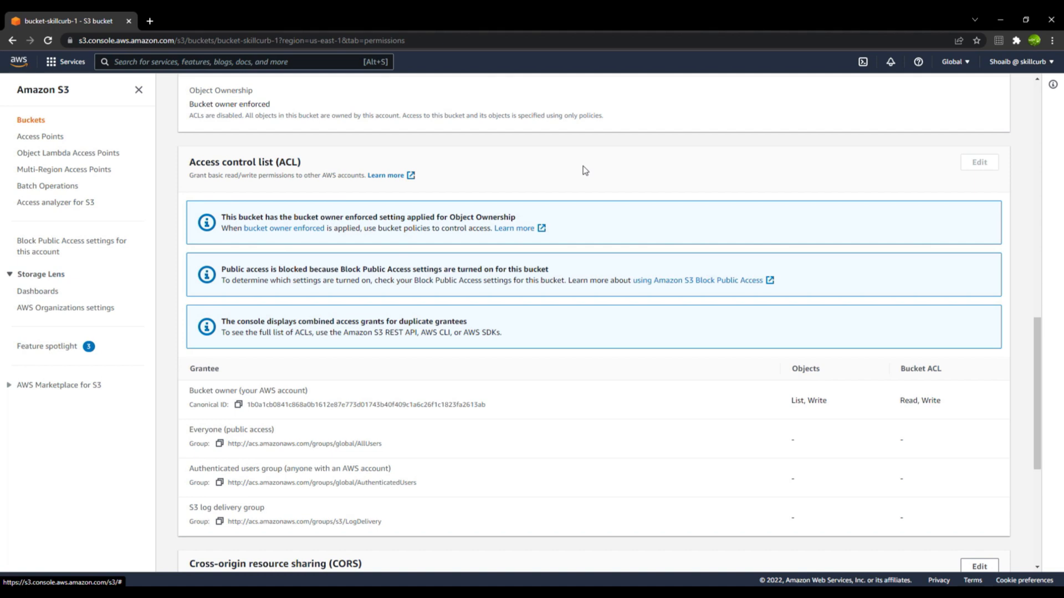
mouse_move(516, 228)
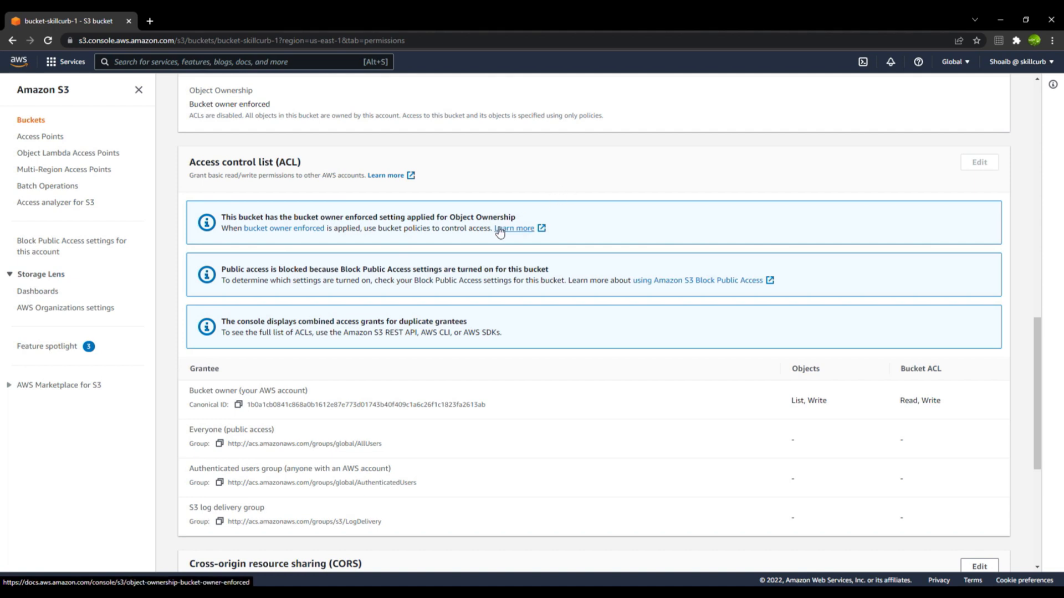
scroll(up, 3)
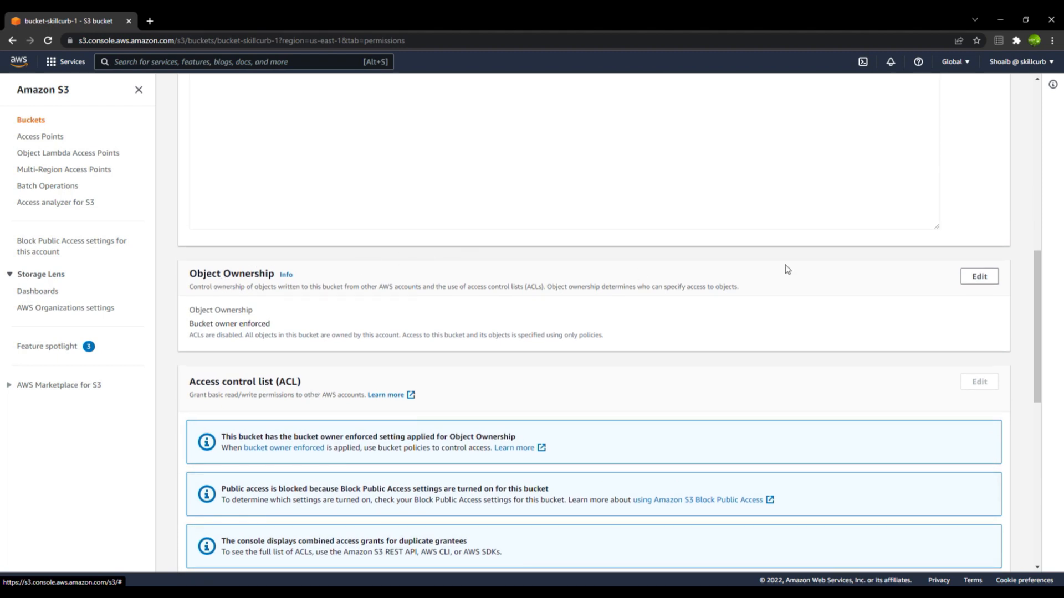
Edit Object Ownership to ACLs enabled, acknowledge the warning and save as bucket owner preferred
click(978, 276)
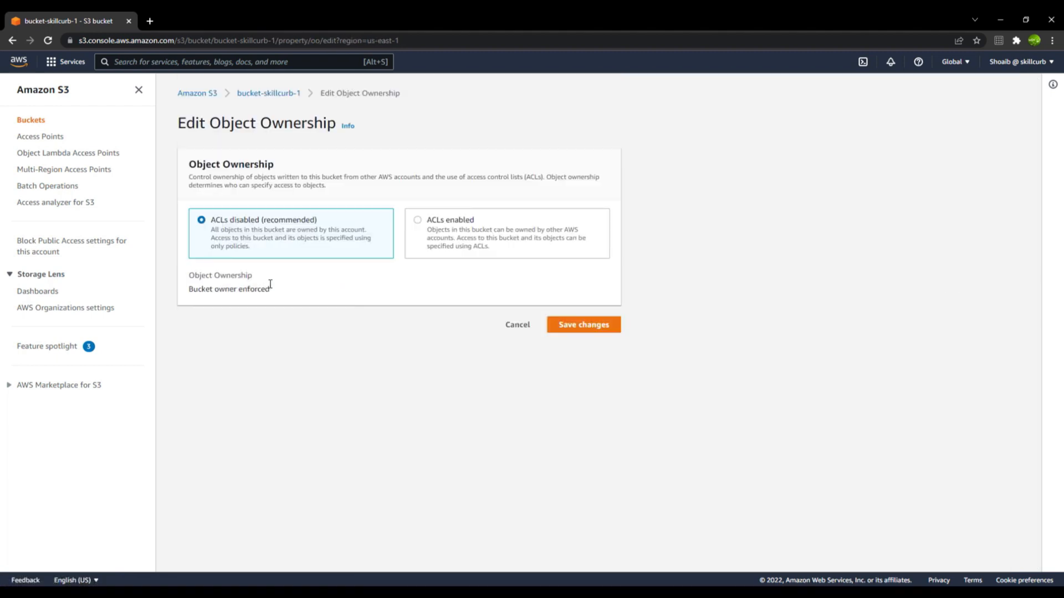
click(418, 220)
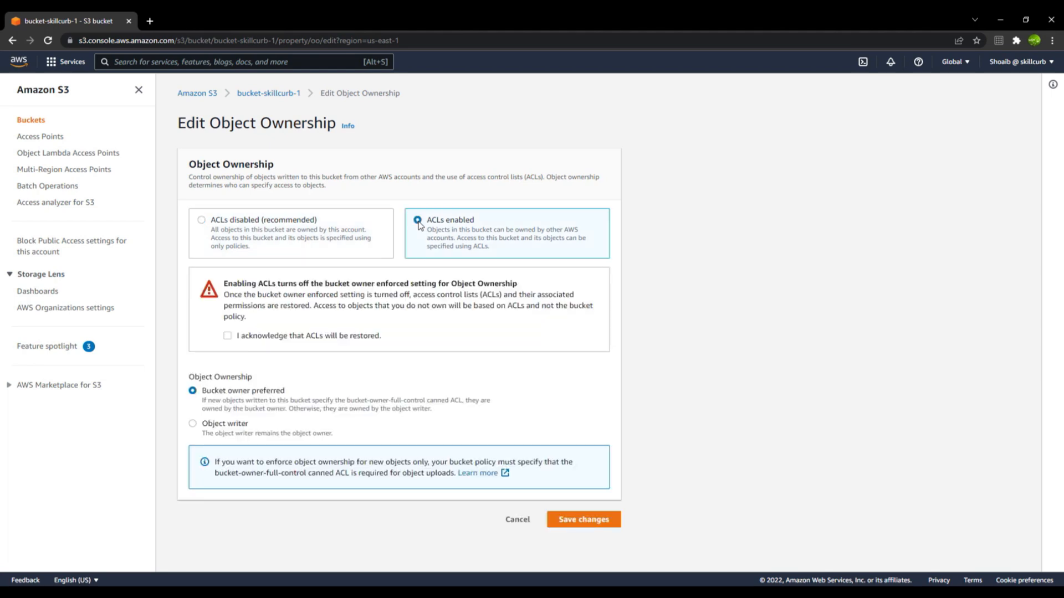
mouse_move(456, 221)
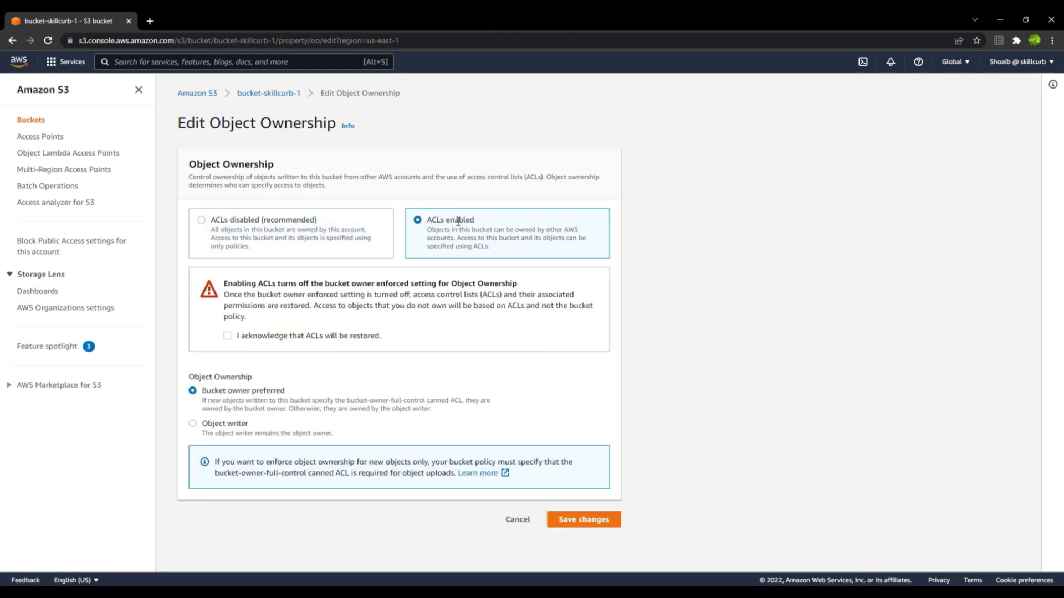
mouse_move(622, 253)
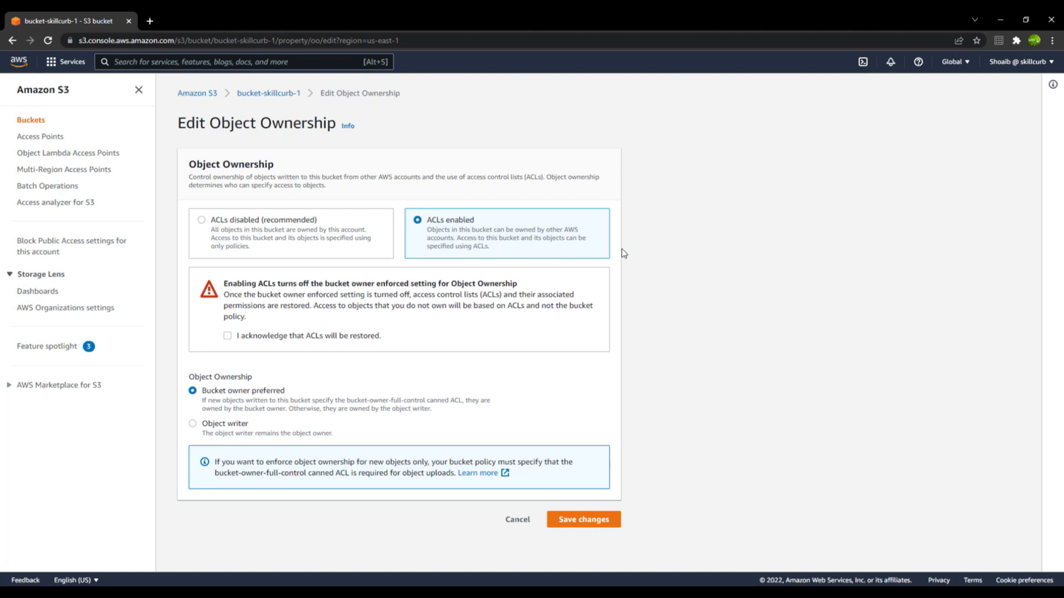
click(227, 335)
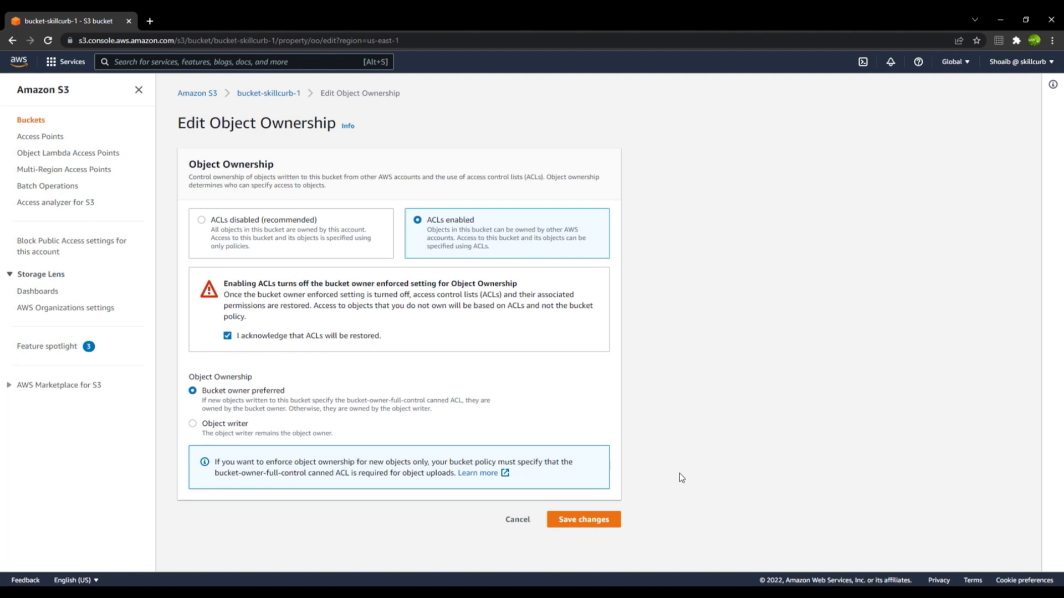
click(582, 519)
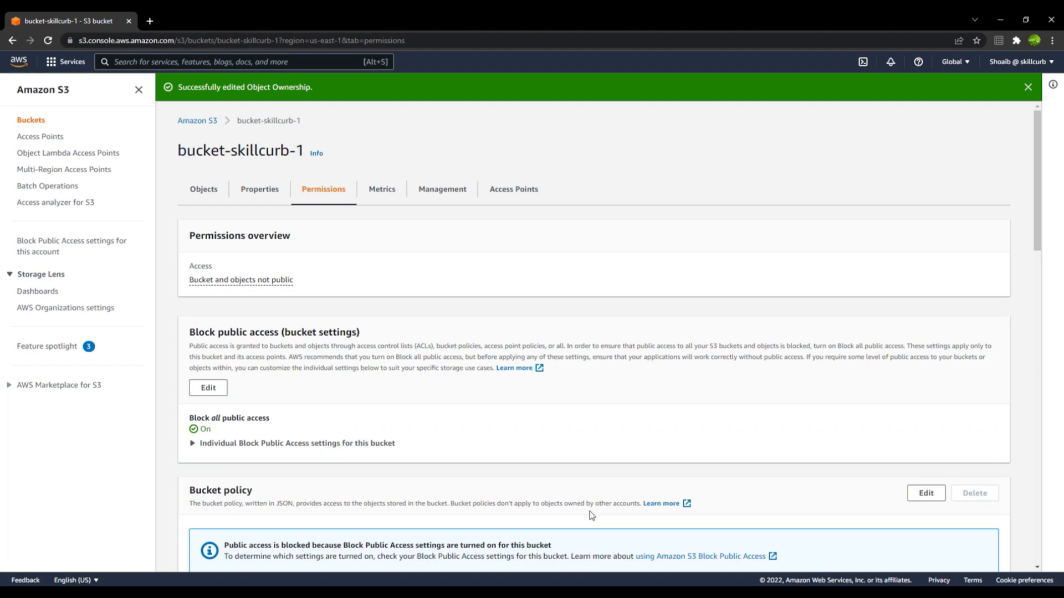
scroll(down, 3)
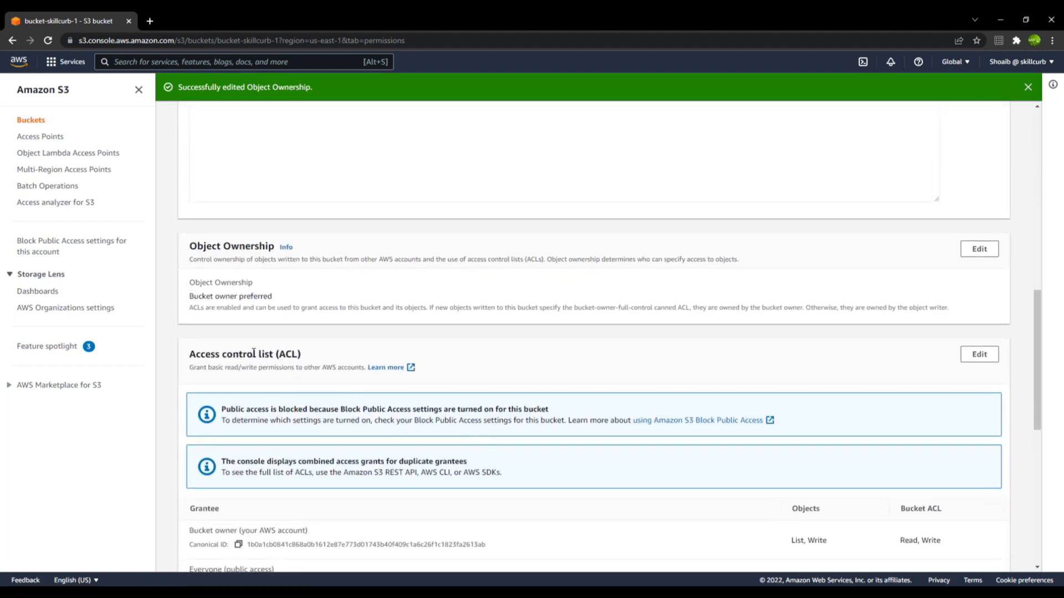
mouse_move(979, 354)
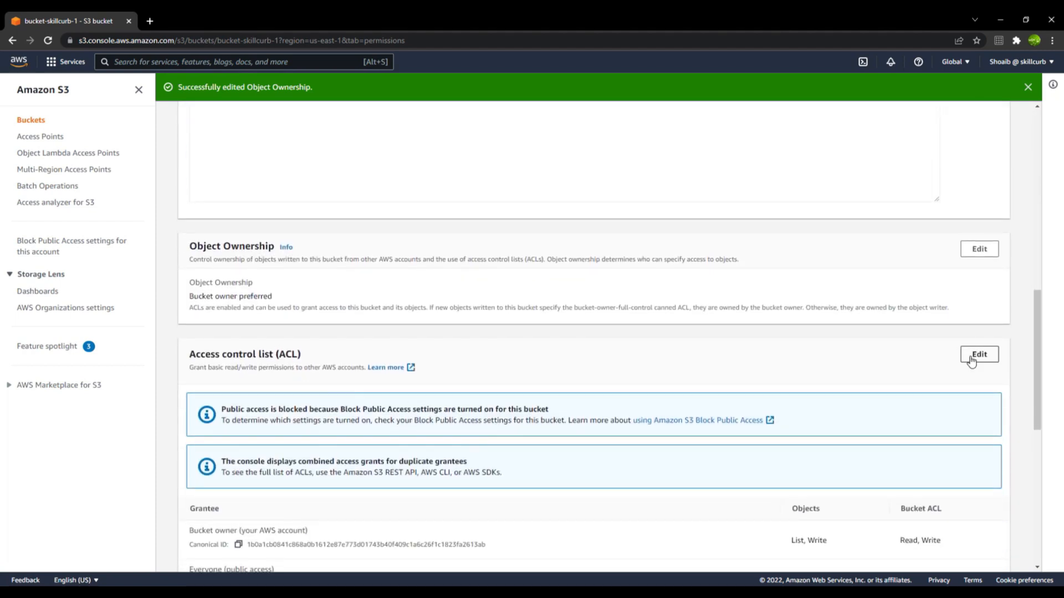
click(978, 355)
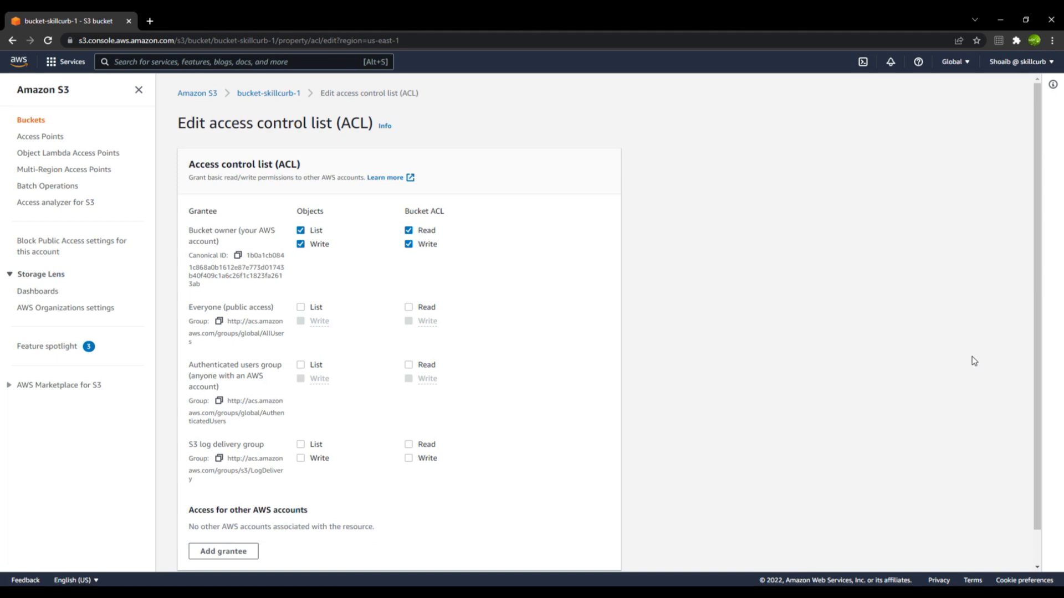
mouse_move(541, 332)
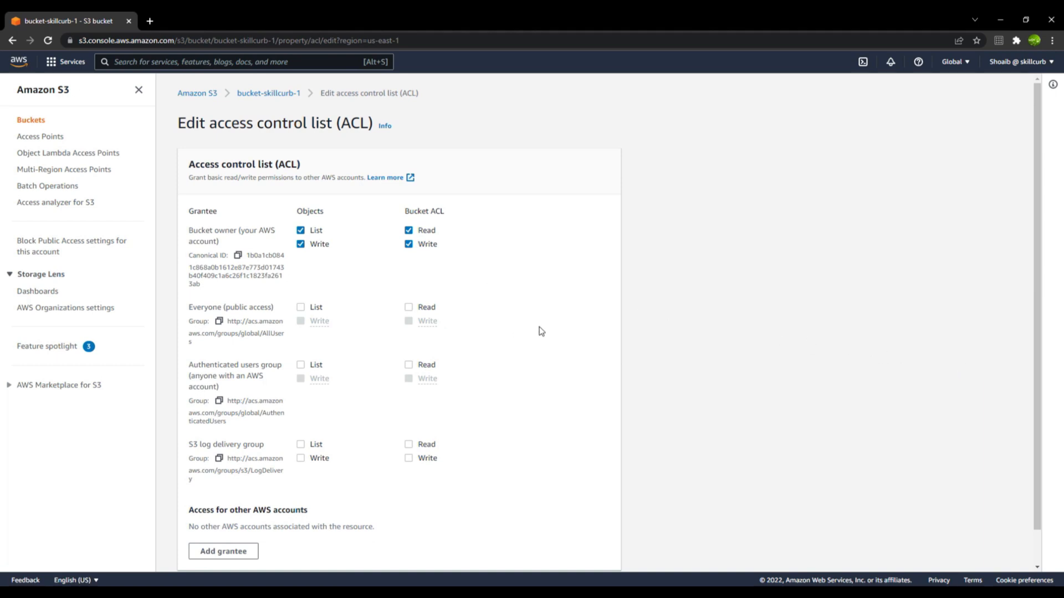
mouse_move(558, 318)
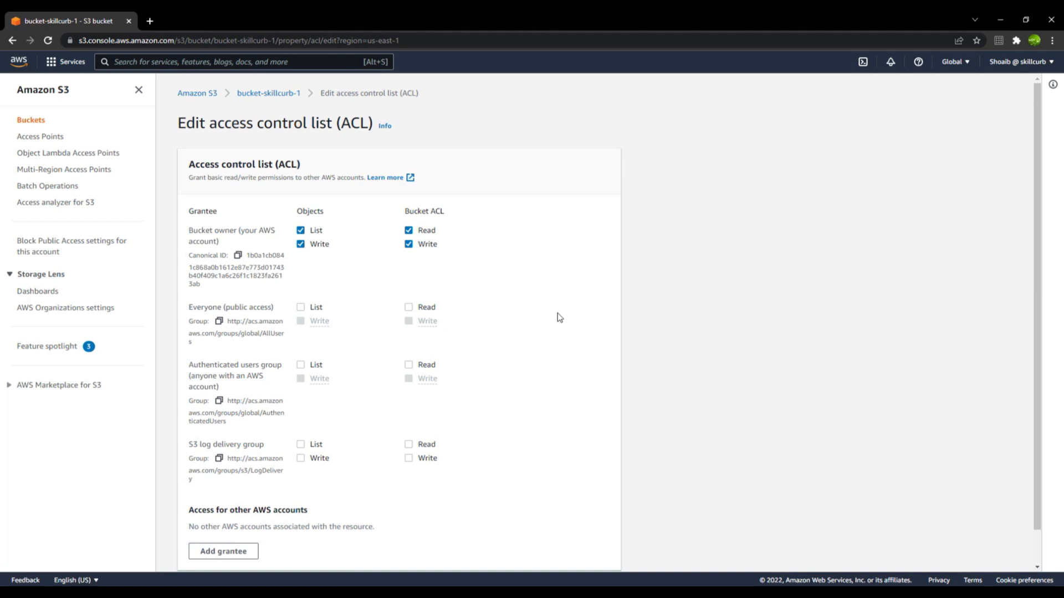
mouse_move(213, 221)
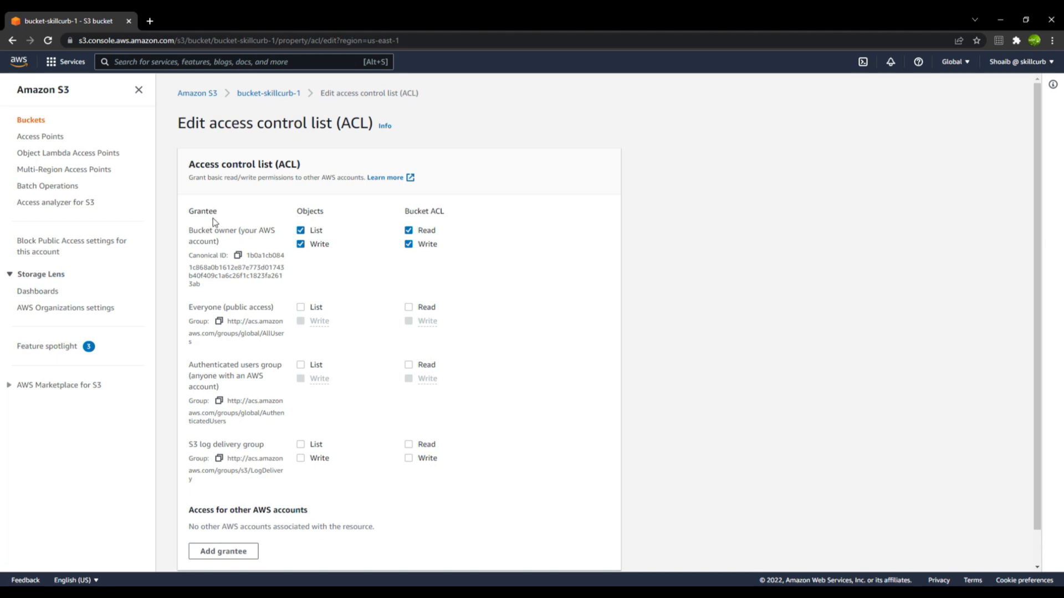
mouse_move(248, 240)
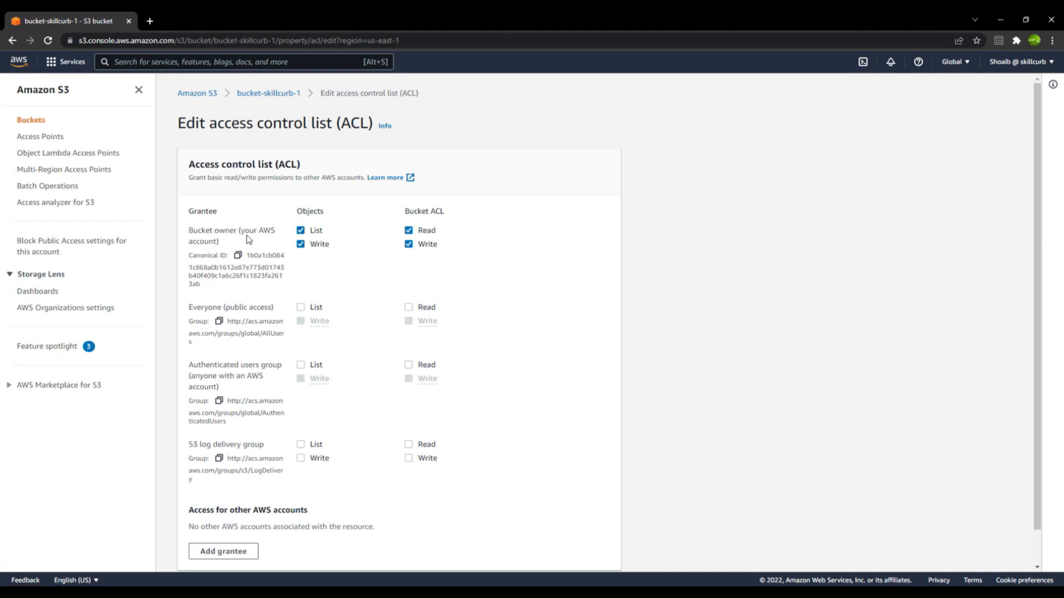
mouse_move(265, 234)
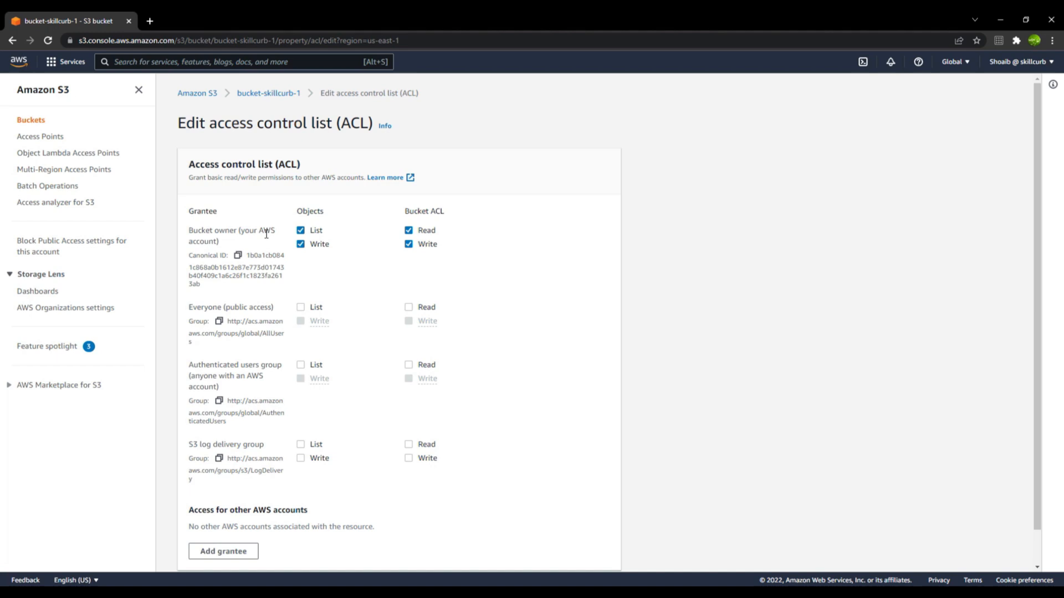
mouse_move(316, 224)
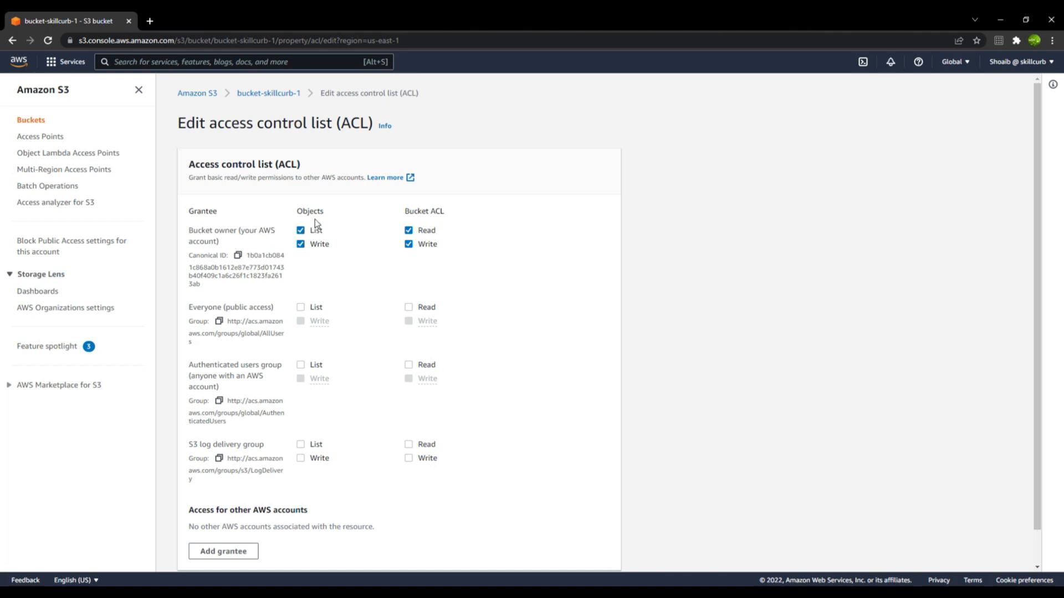
mouse_move(298, 251)
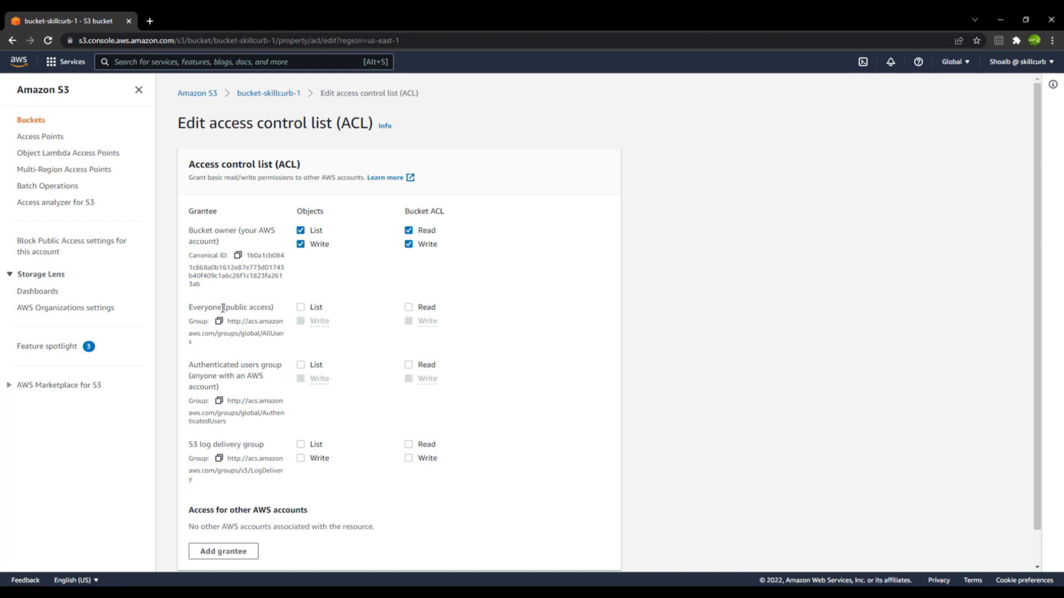
mouse_move(266, 318)
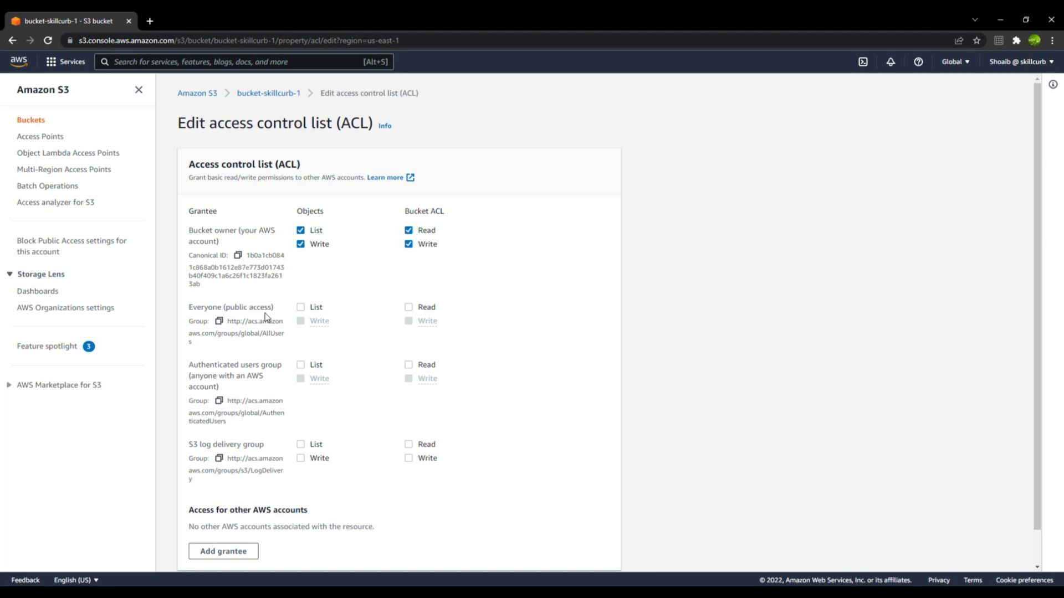
mouse_move(242, 365)
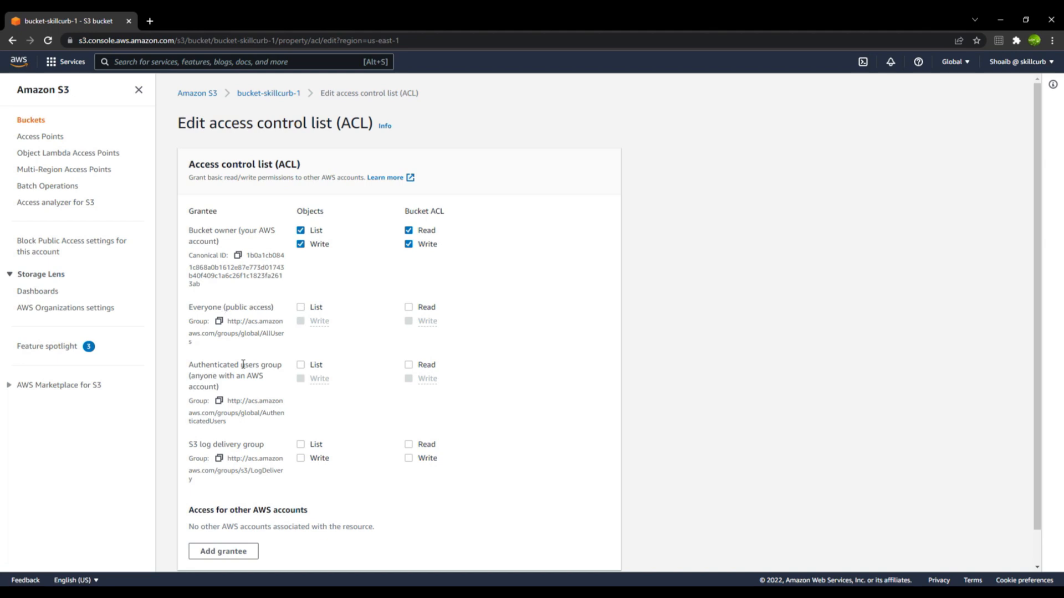
mouse_move(261, 360)
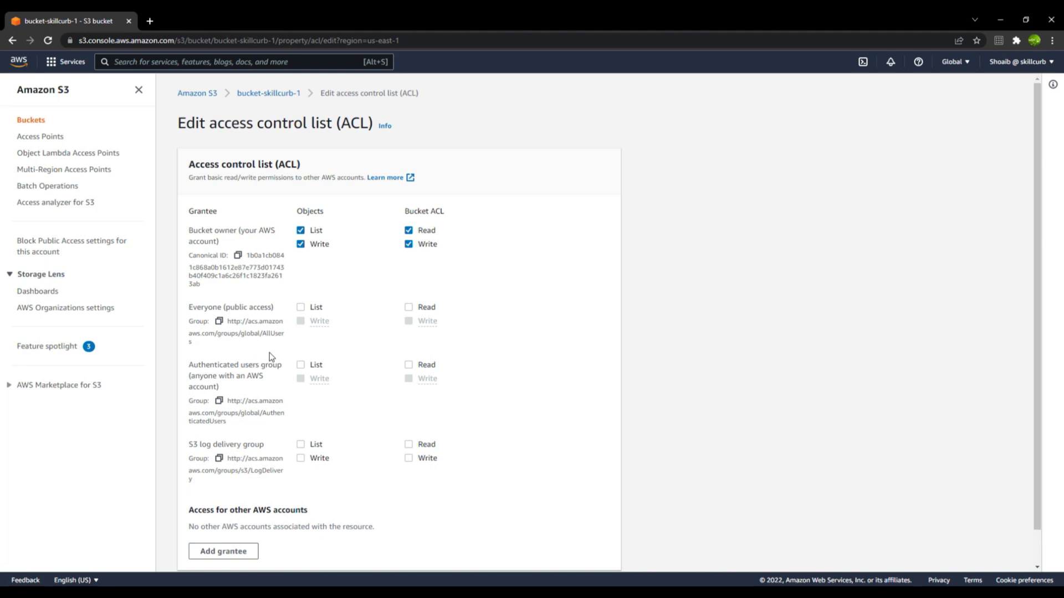
mouse_move(740, 342)
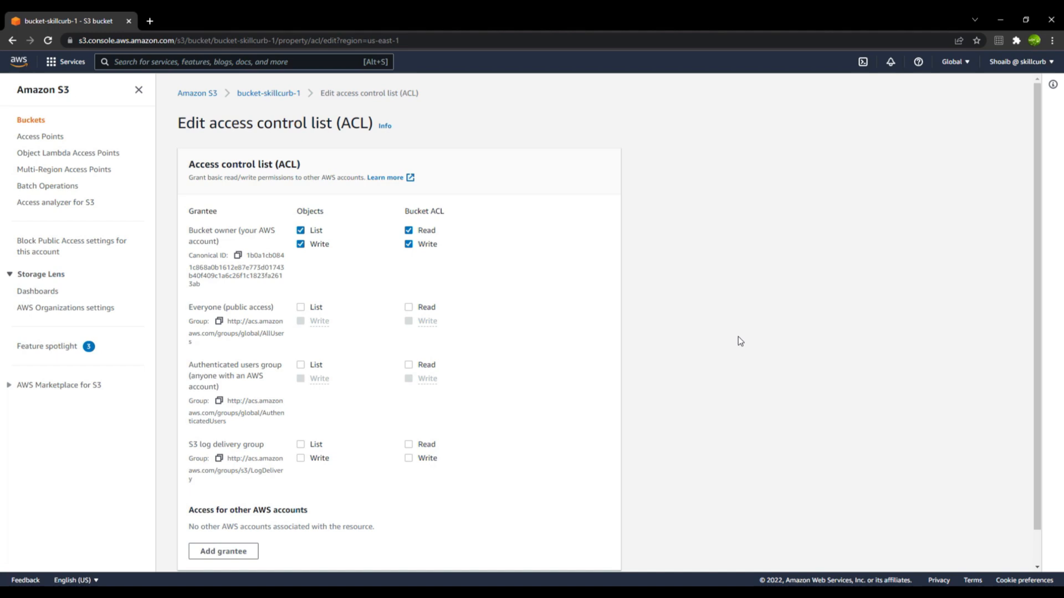
mouse_move(270, 367)
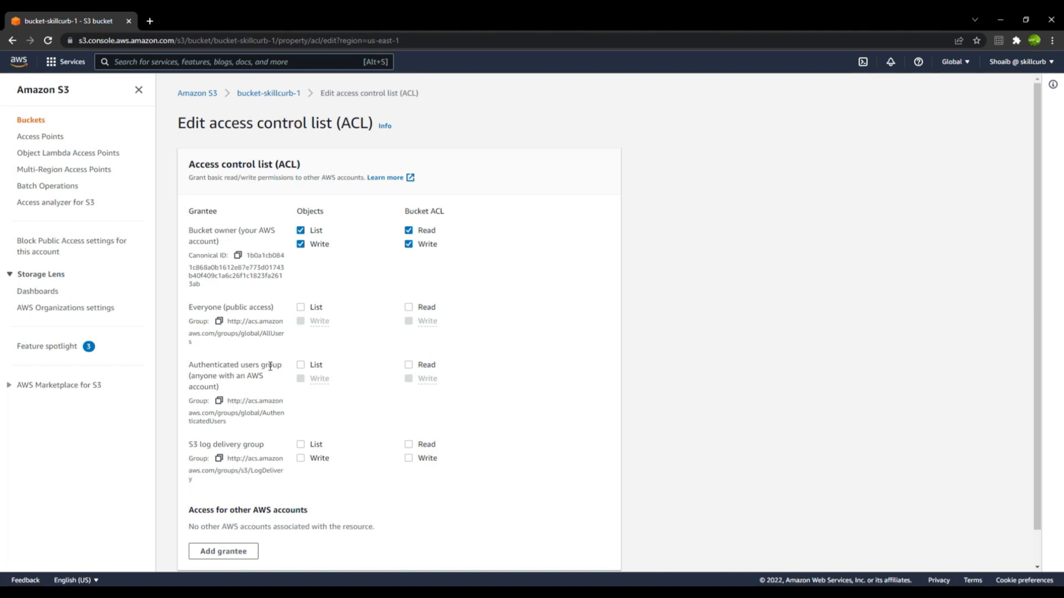
mouse_move(305, 368)
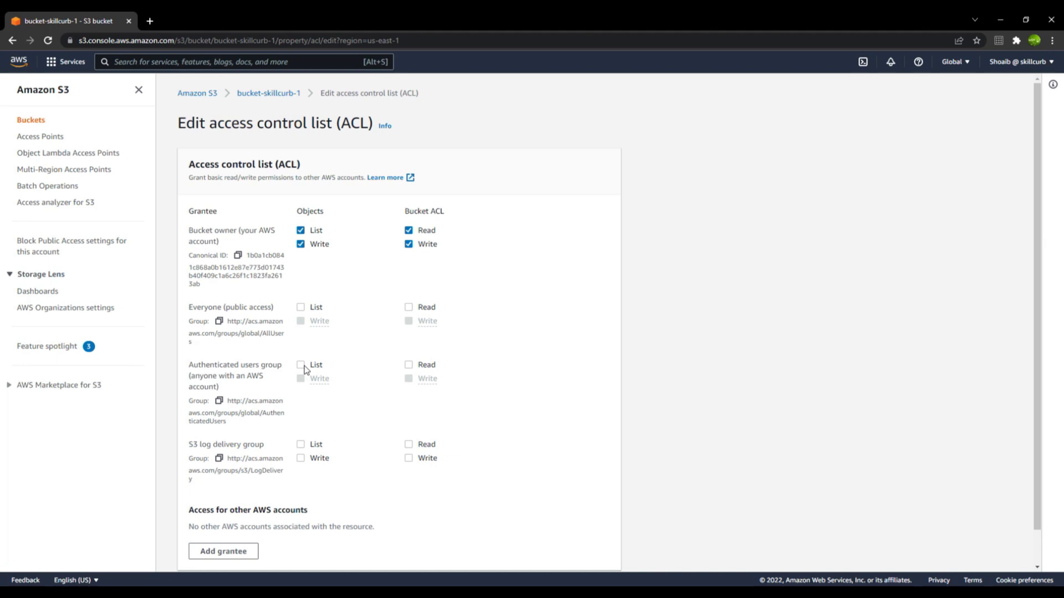
mouse_move(630, 351)
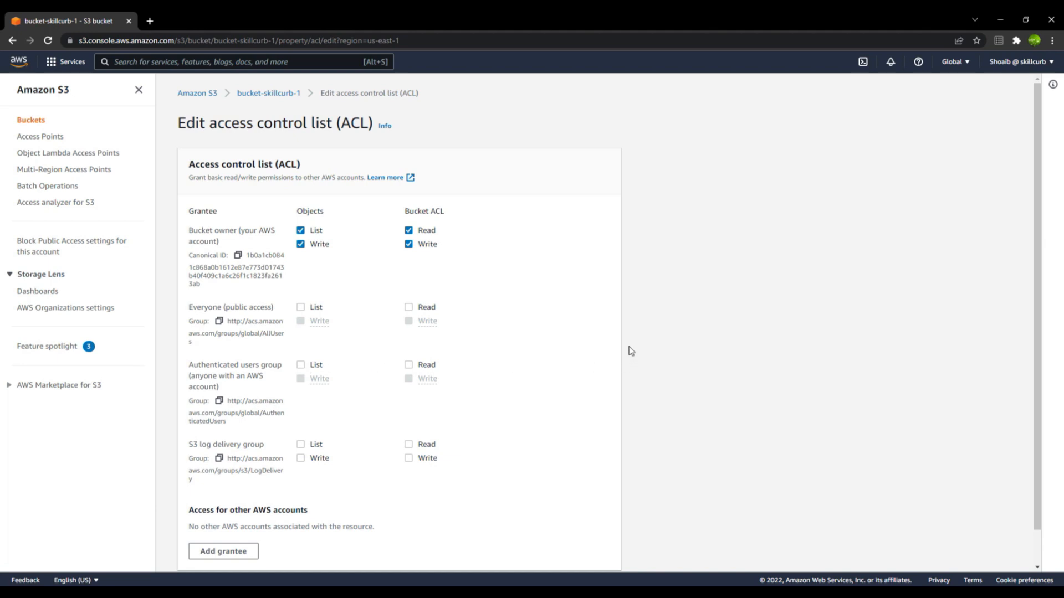
scroll(down, 3)
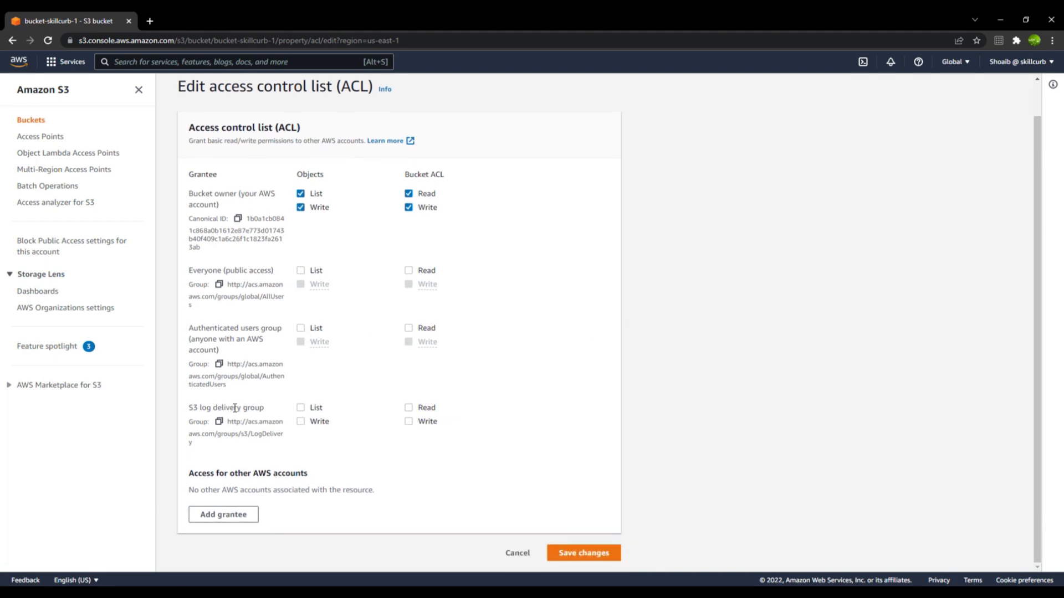
mouse_move(243, 458)
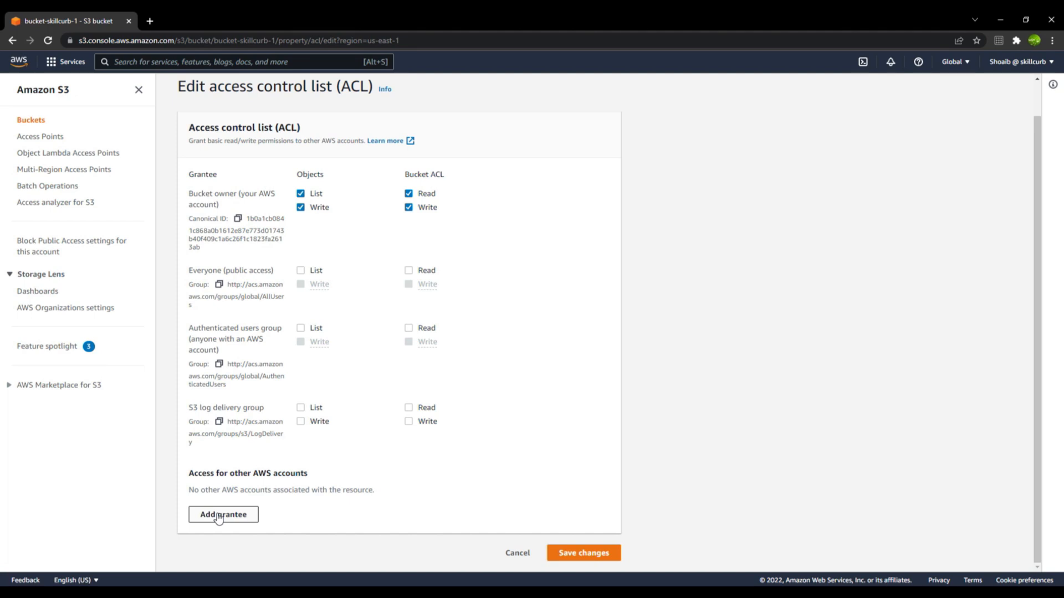
click(223, 514)
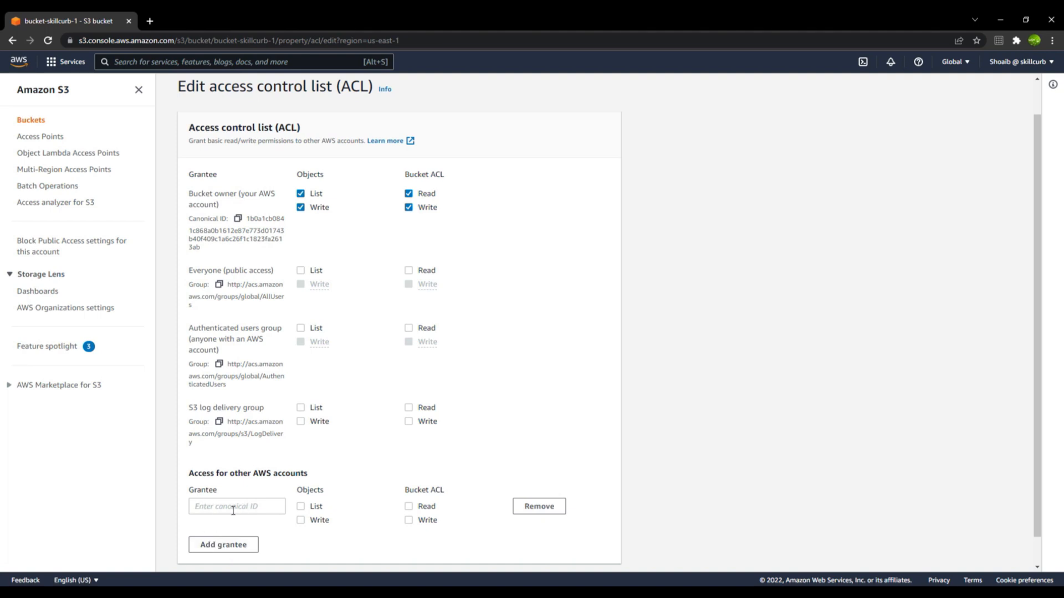
mouse_move(250, 506)
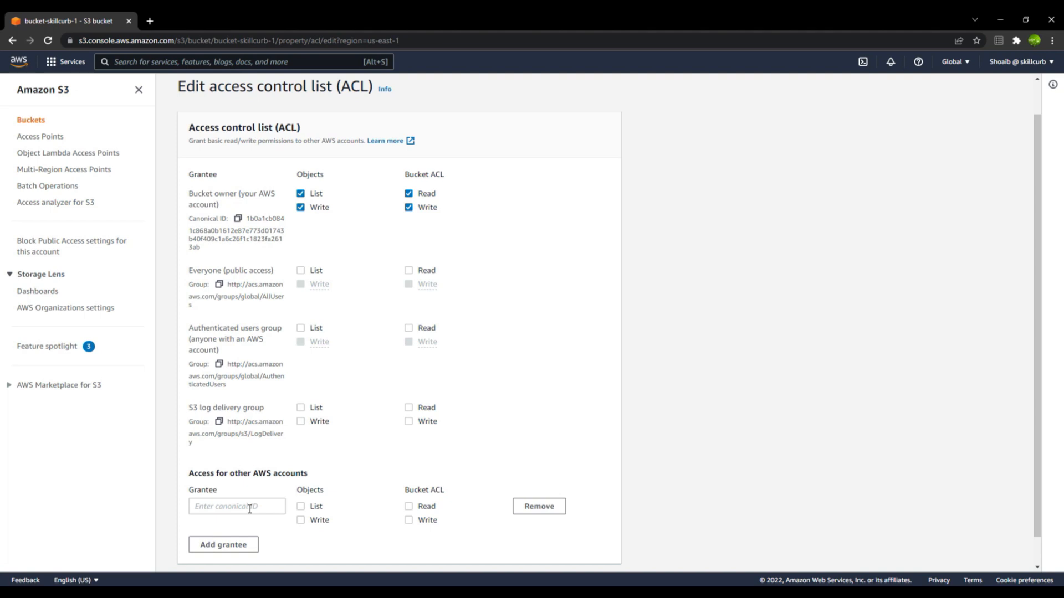
mouse_move(1018, 62)
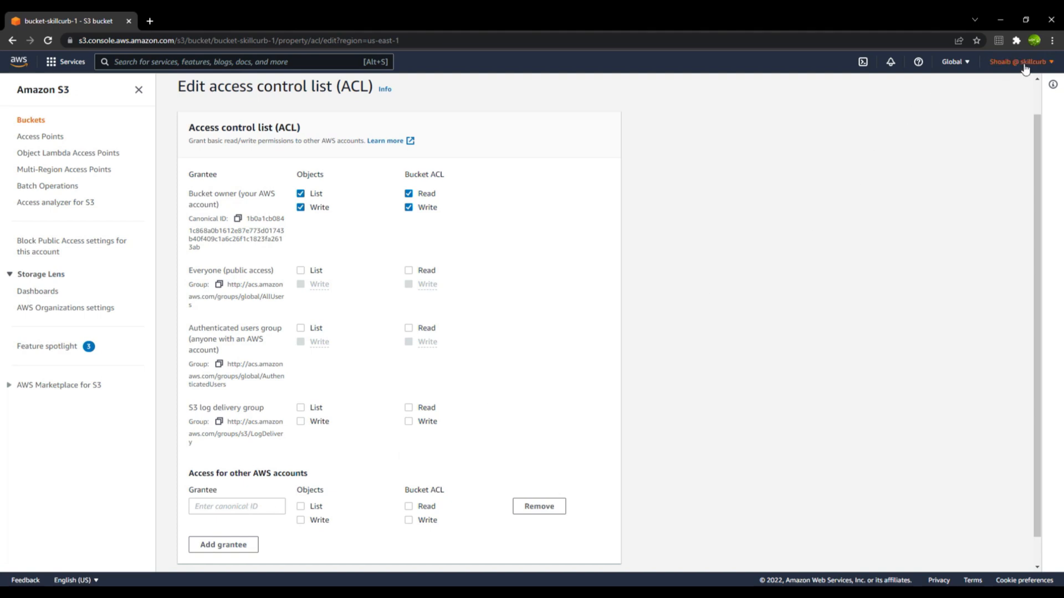
click(1016, 62)
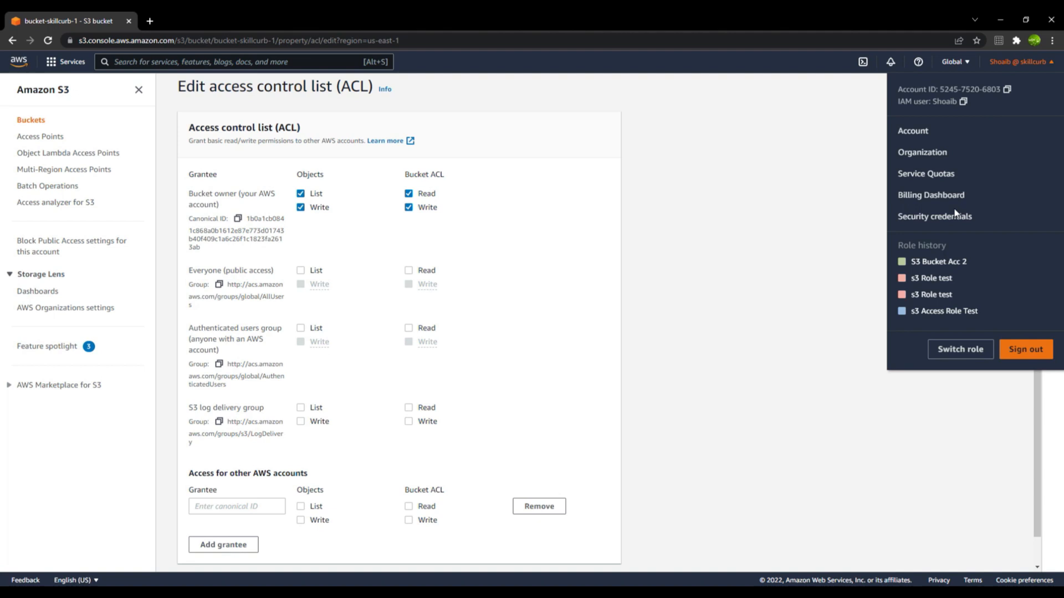
mouse_move(934, 216)
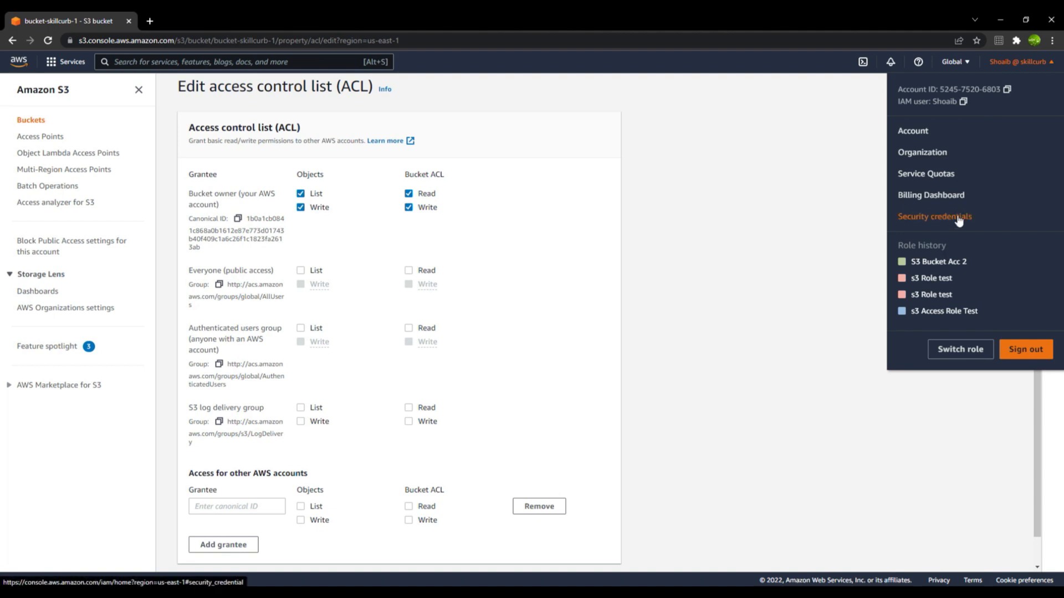
mouse_move(869, 222)
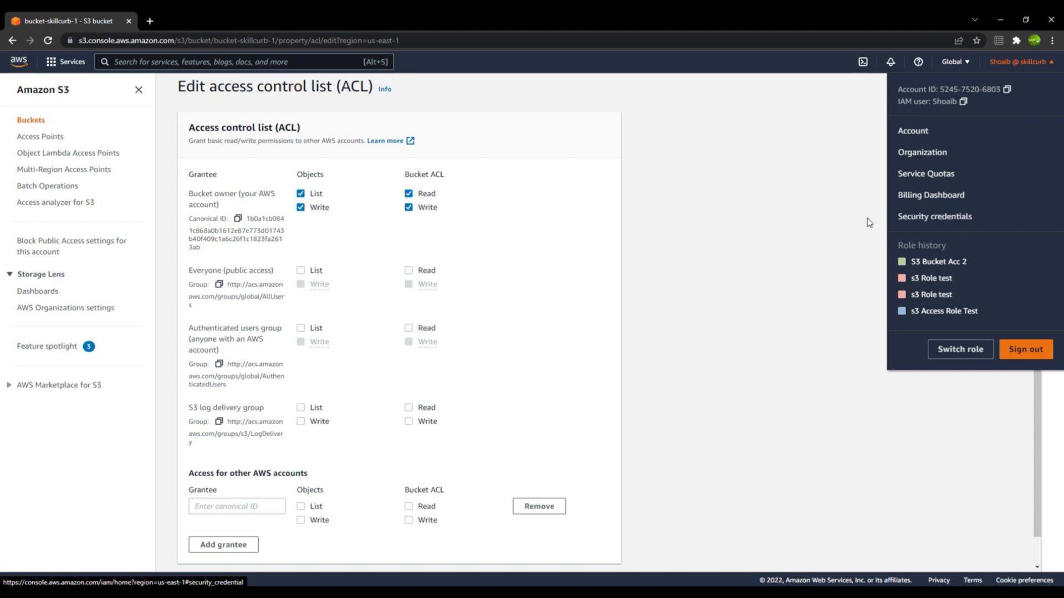
mouse_move(869, 222)
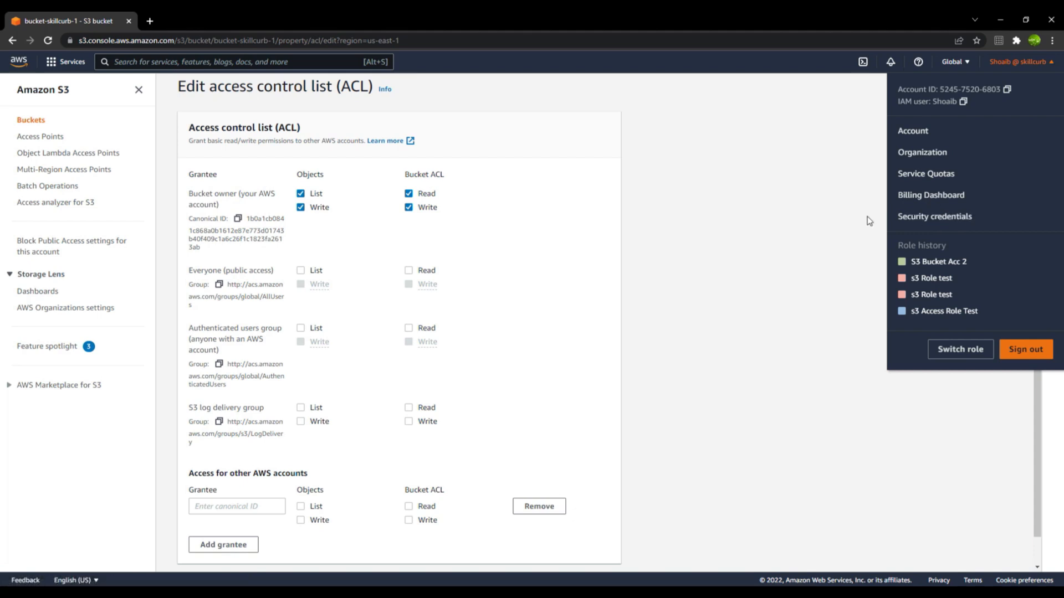
click(608, 482)
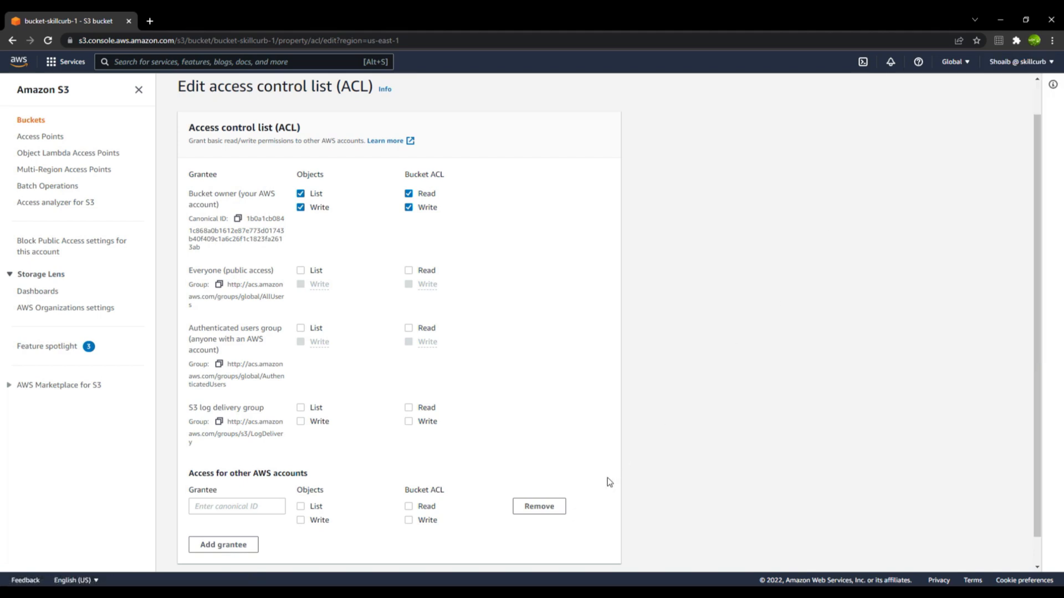
mouse_move(539, 506)
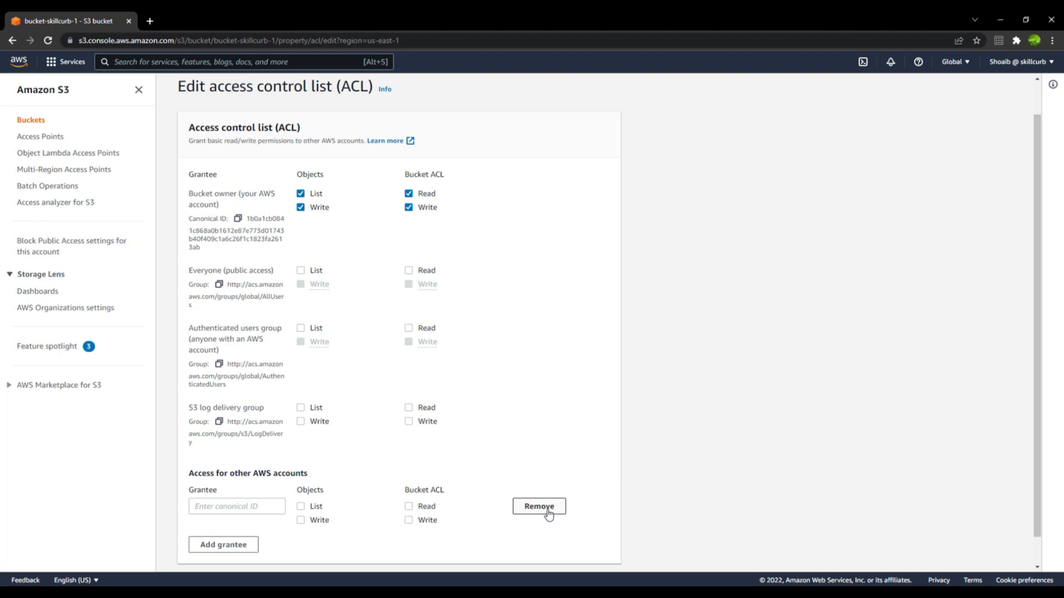
click(539, 506)
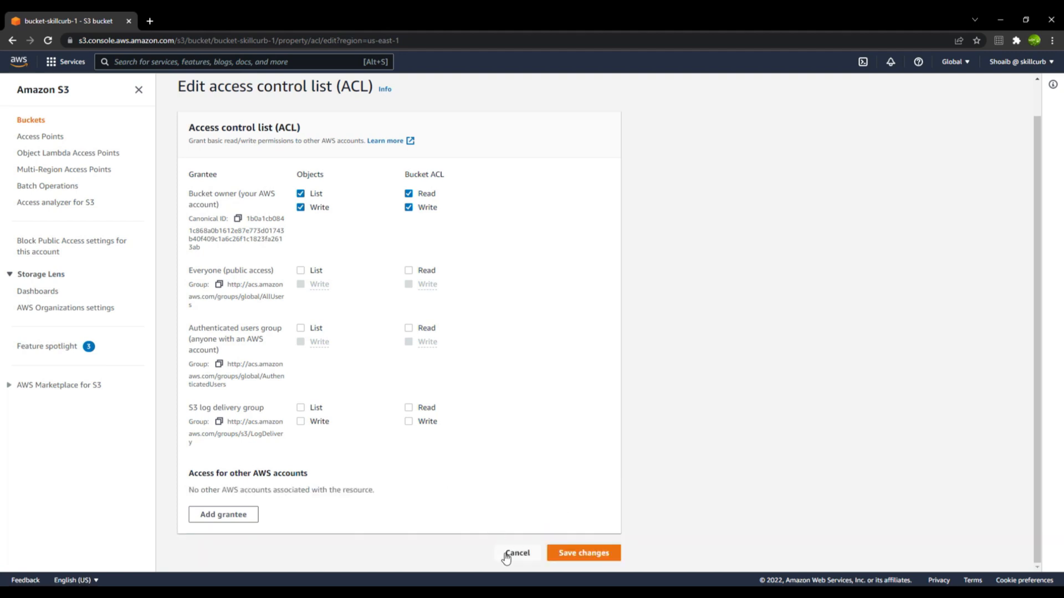
Cancel the ACL editor, then open AWS-Certified-Cloud-Practitioner_Exam-Guide.pdf's Object URL, which returns Access Denied
click(518, 553)
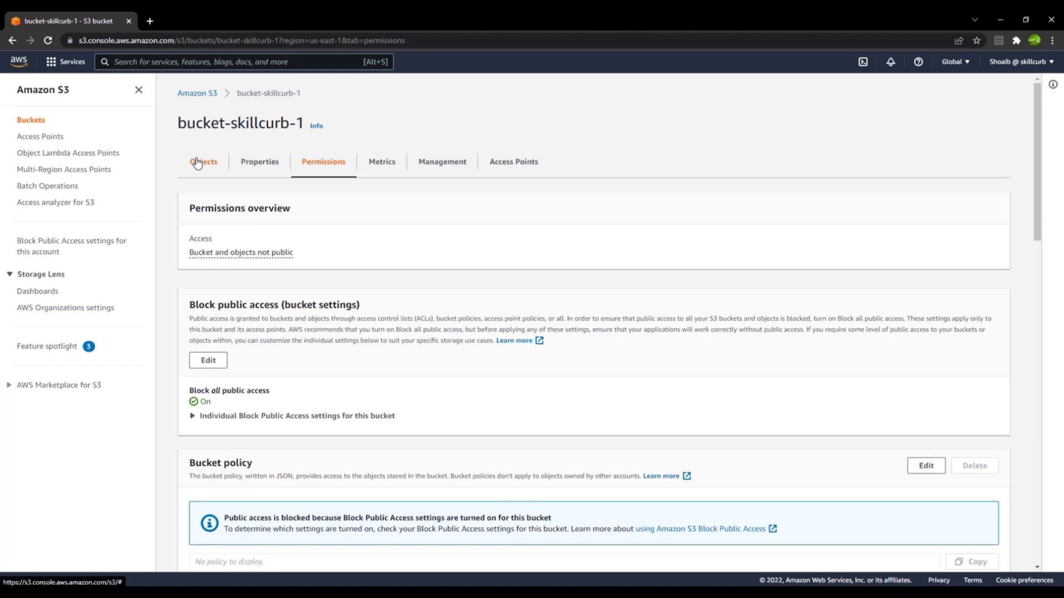
click(203, 162)
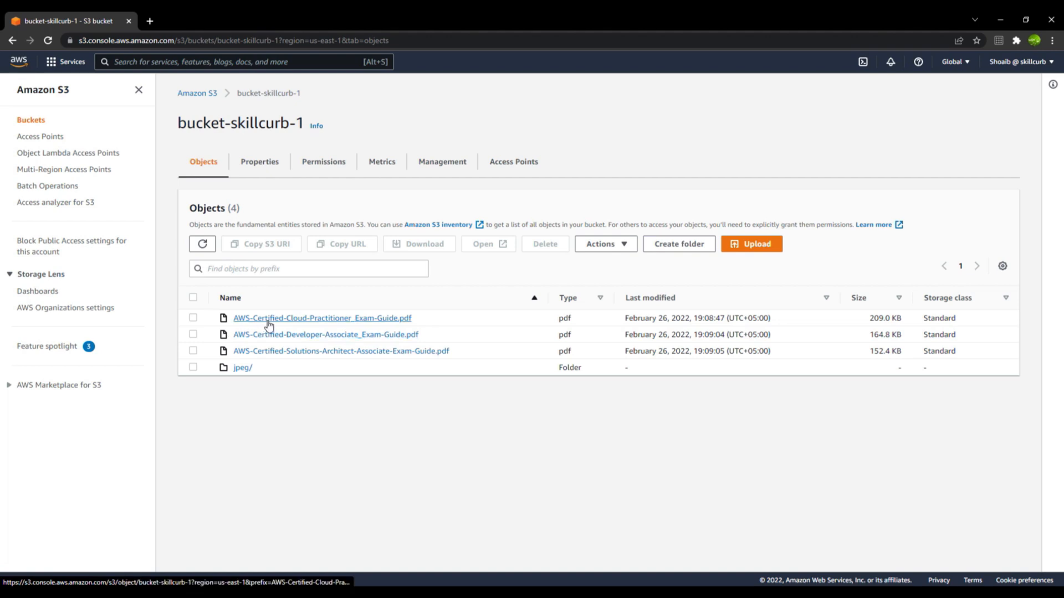
click(321, 318)
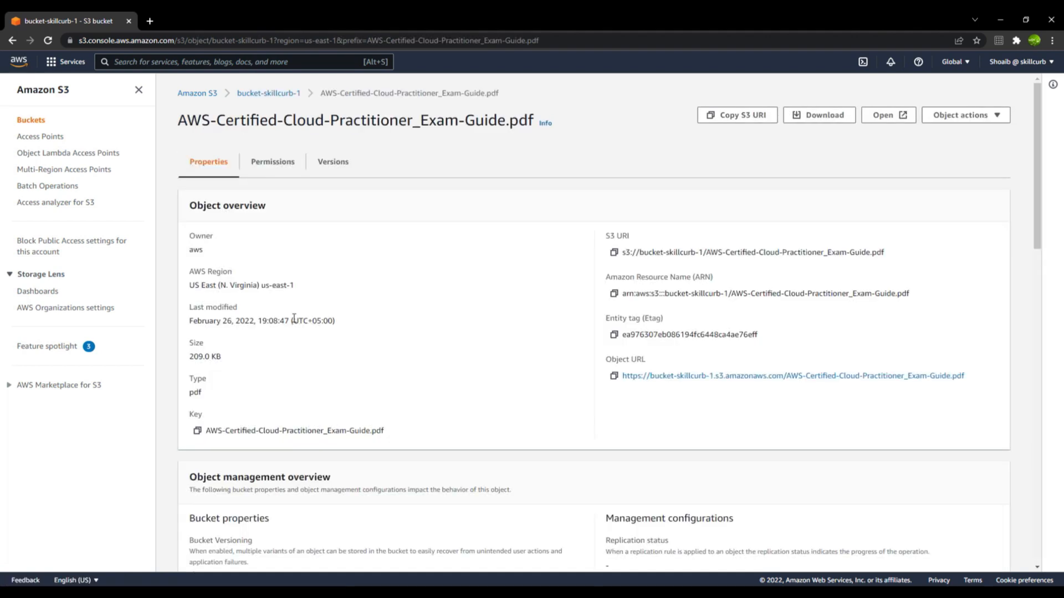
mouse_move(655, 376)
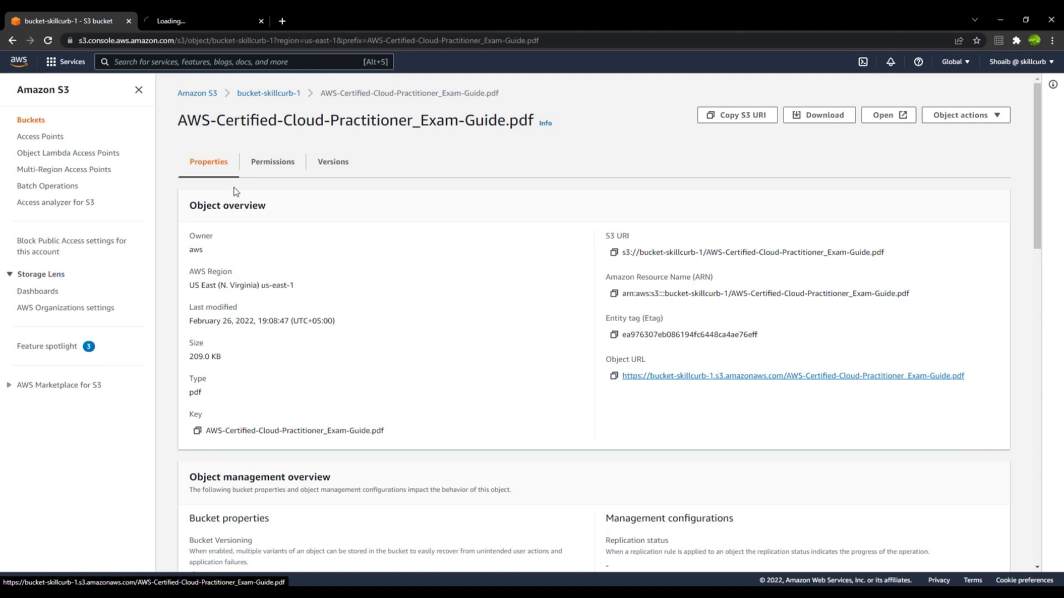
click(792, 376)
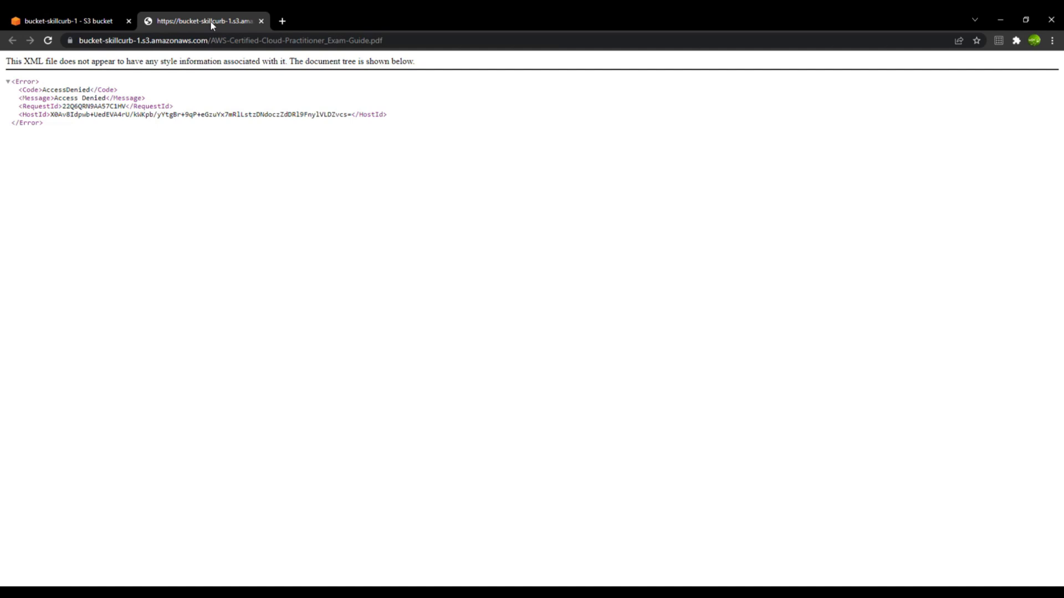
Inspect the exam guide PDF's ACL editor, see Everyone read unavailable, and cancel without saving
click(262, 22)
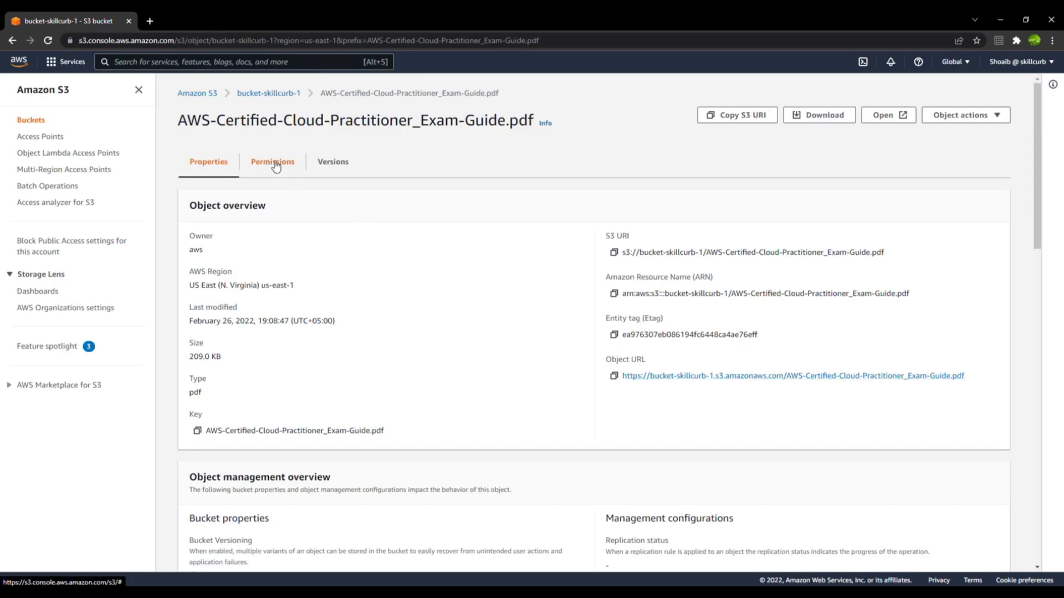
click(273, 162)
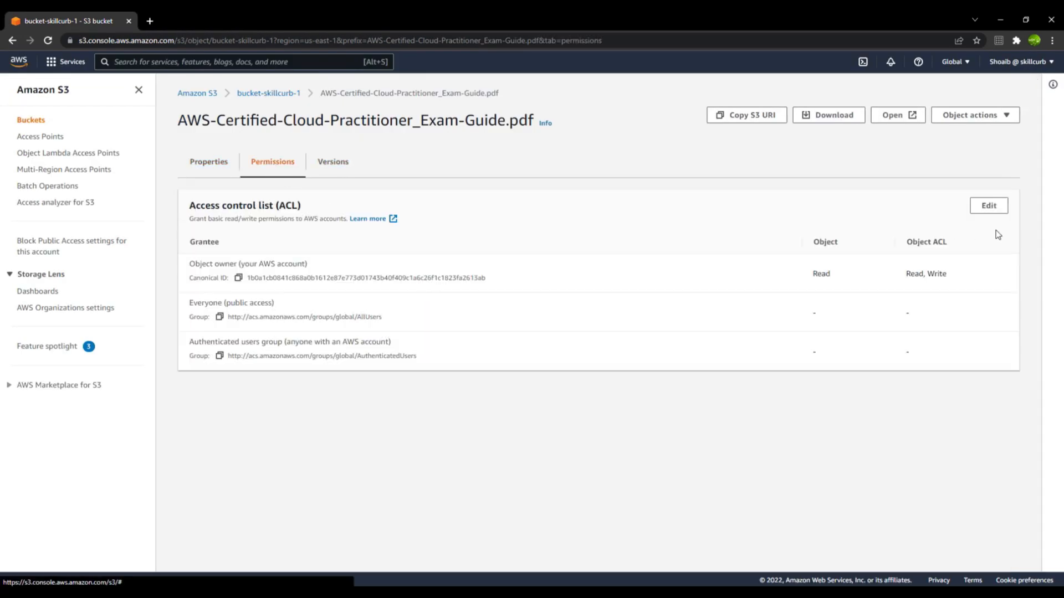
click(987, 206)
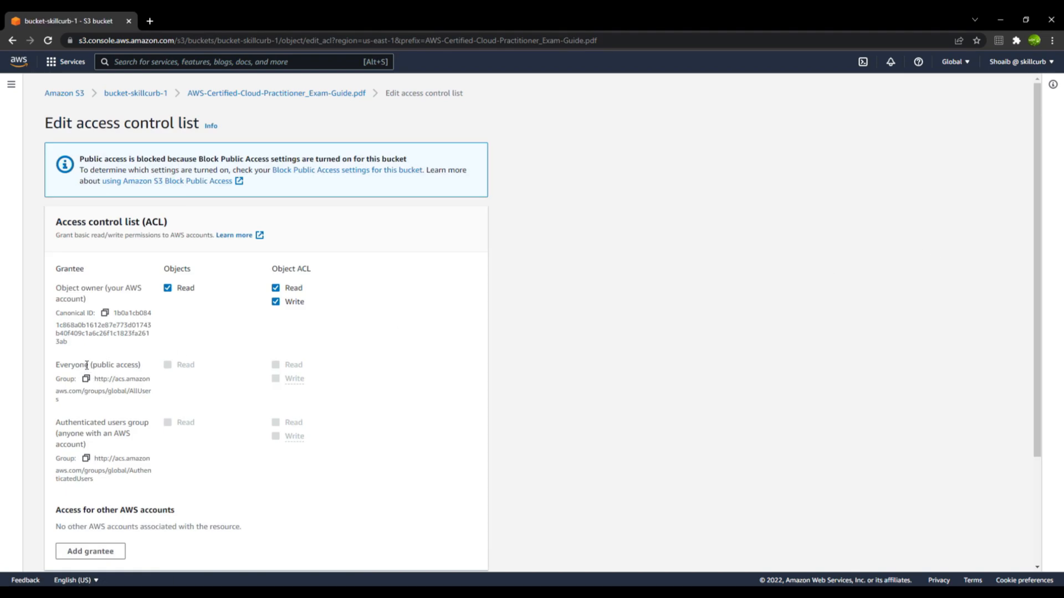
mouse_move(168, 368)
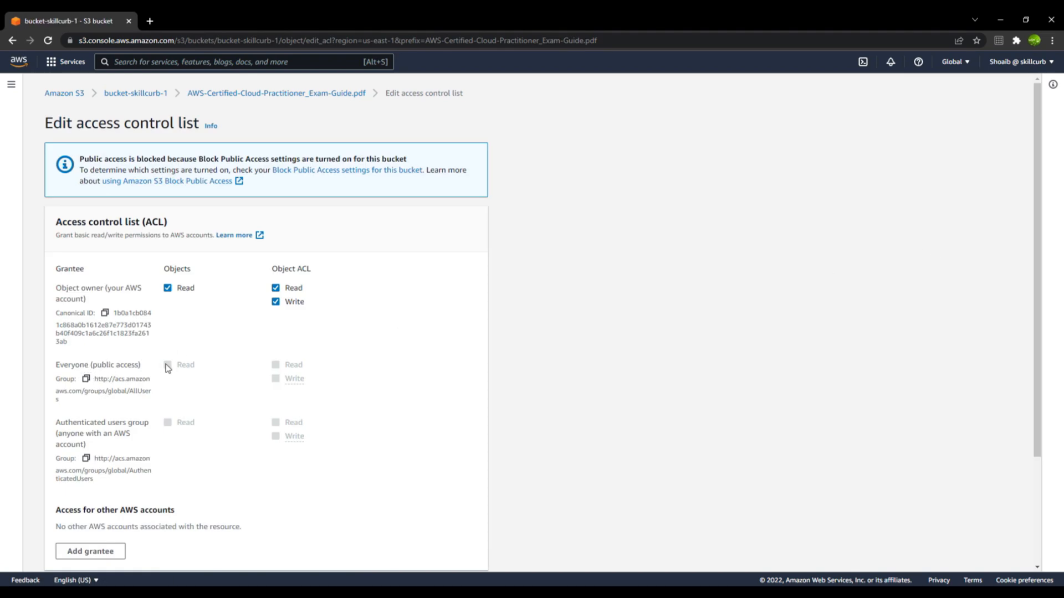
mouse_move(225, 394)
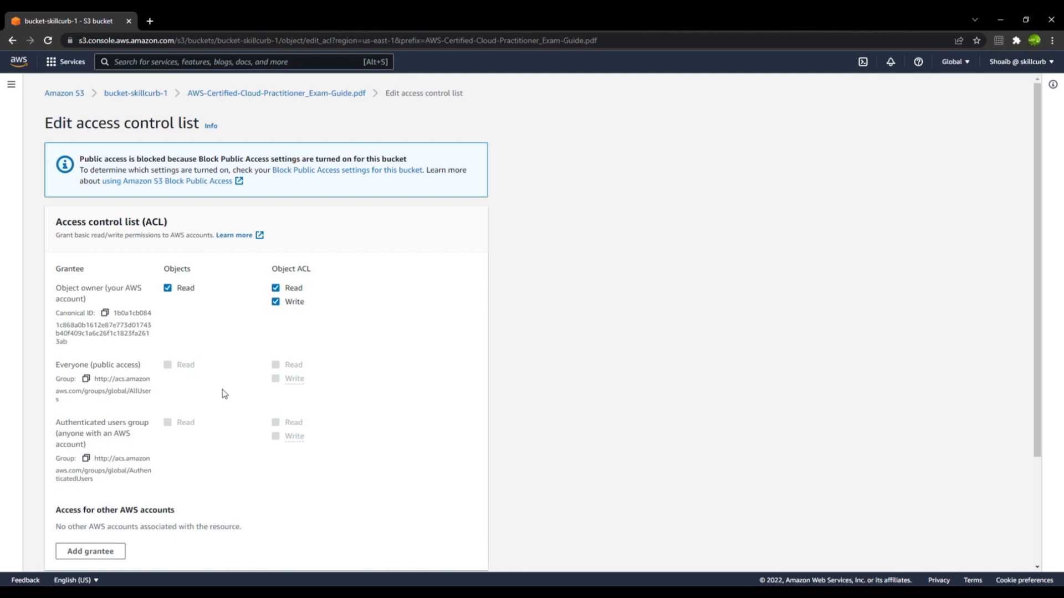
scroll(down, 3)
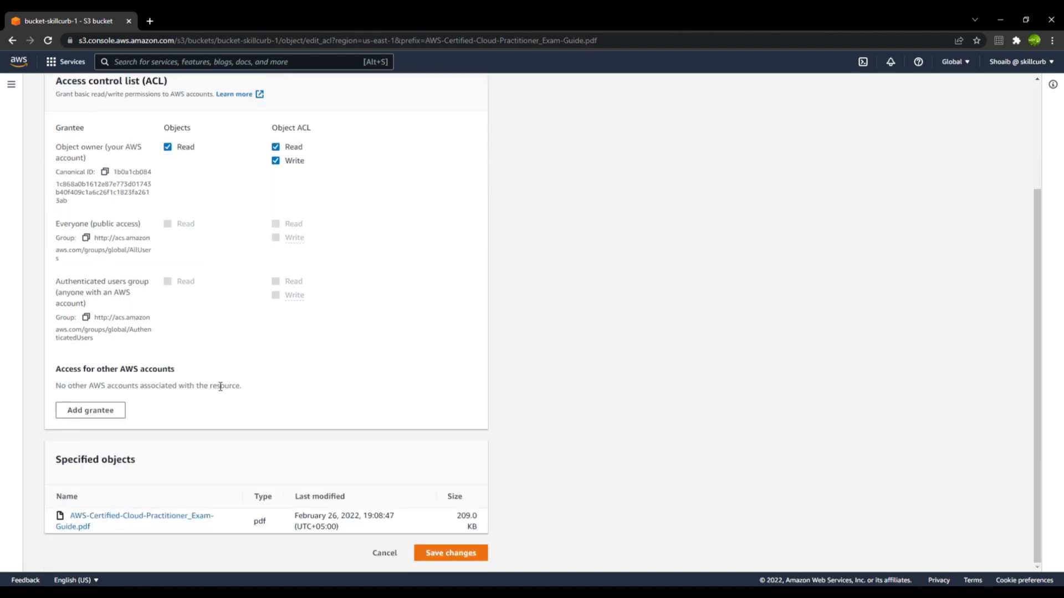
mouse_move(386, 553)
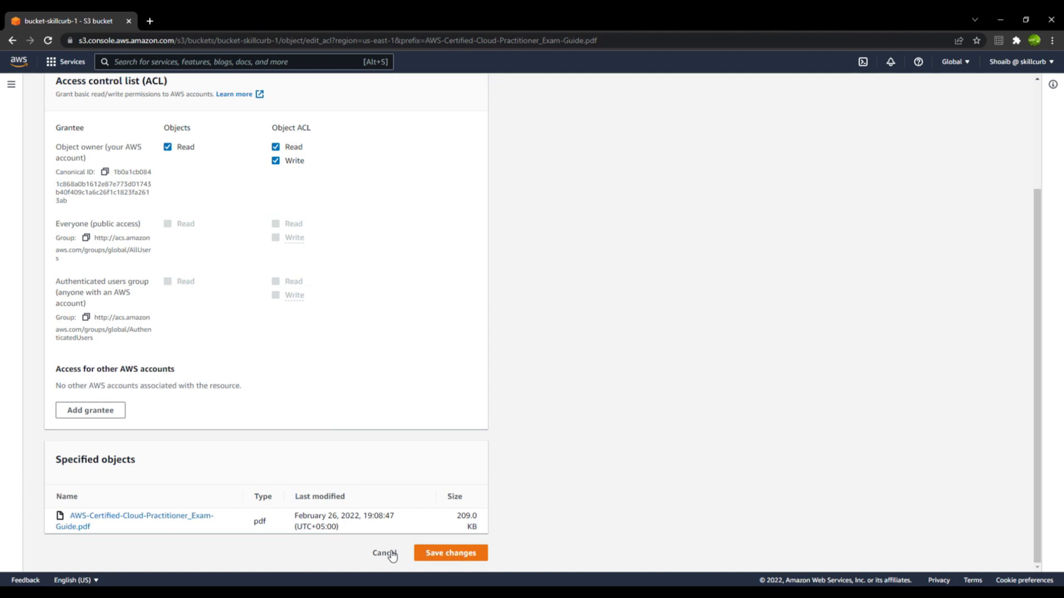
click(383, 553)
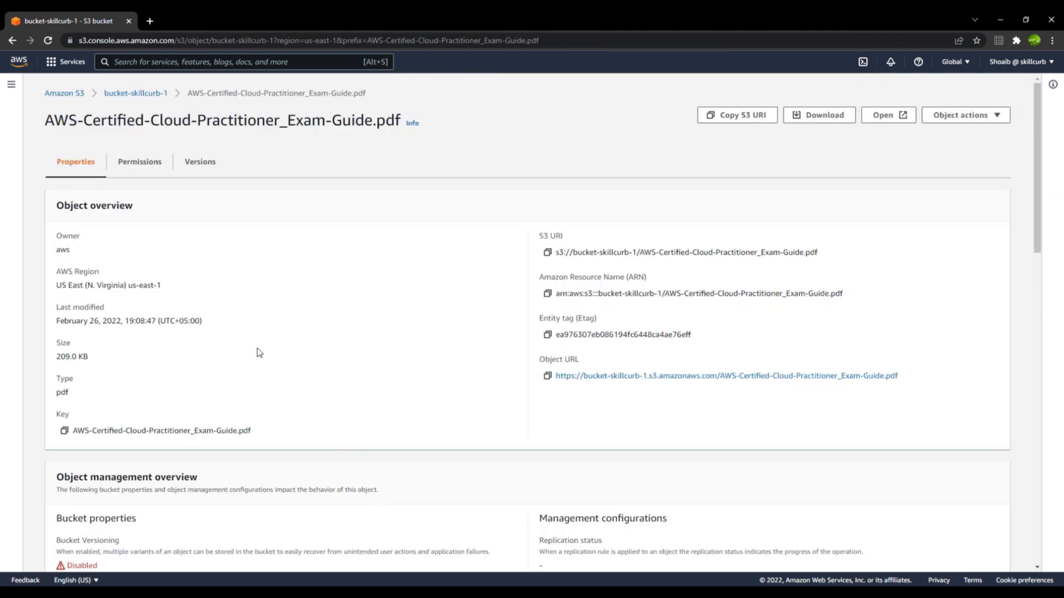
Edit Block public access: clear Block all, keep both bucket-policy blocks checked
click(135, 93)
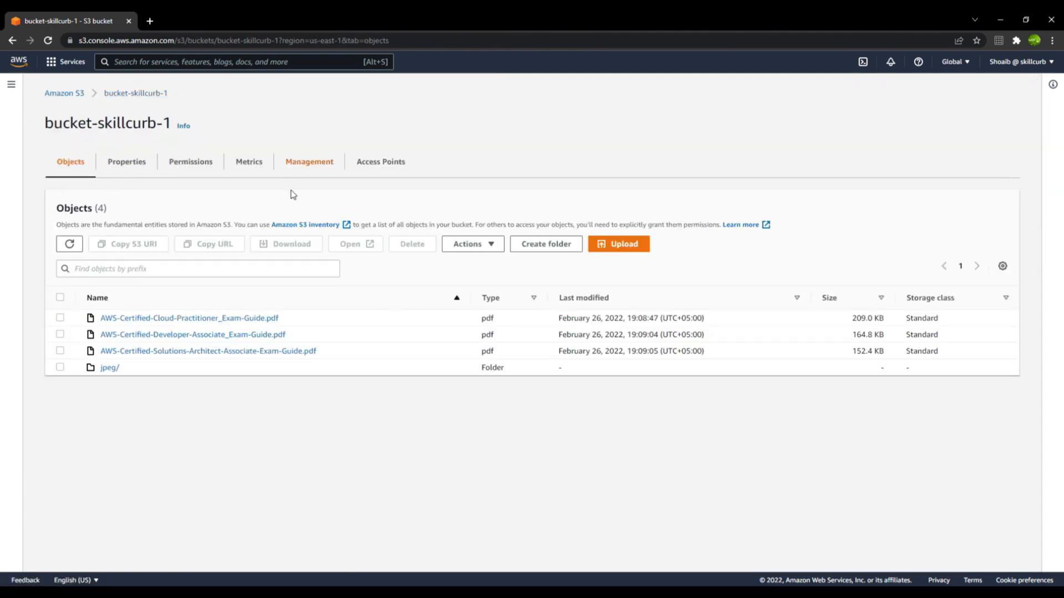
mouse_move(190, 161)
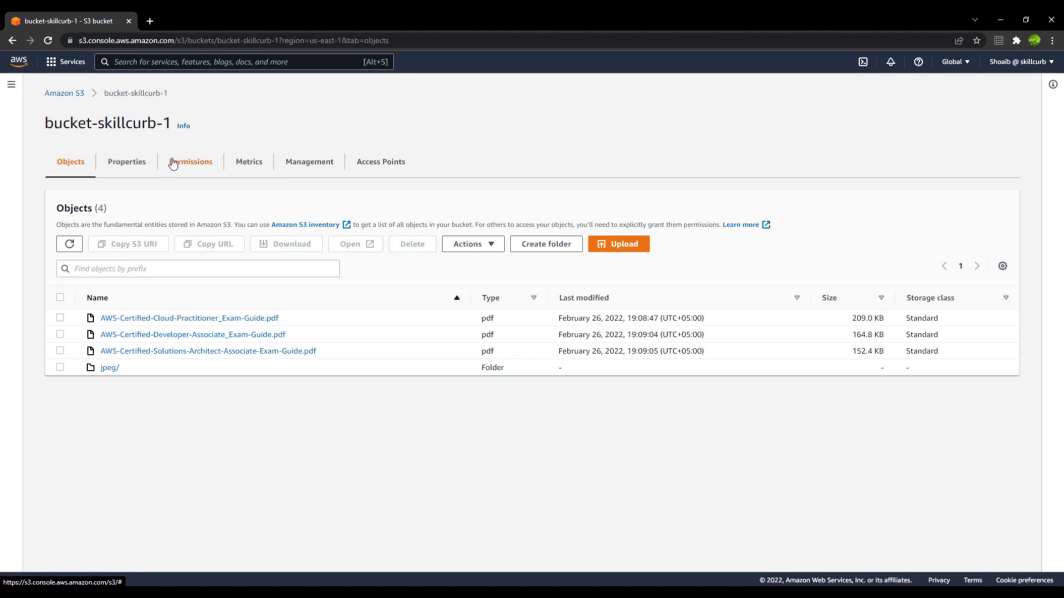
click(191, 162)
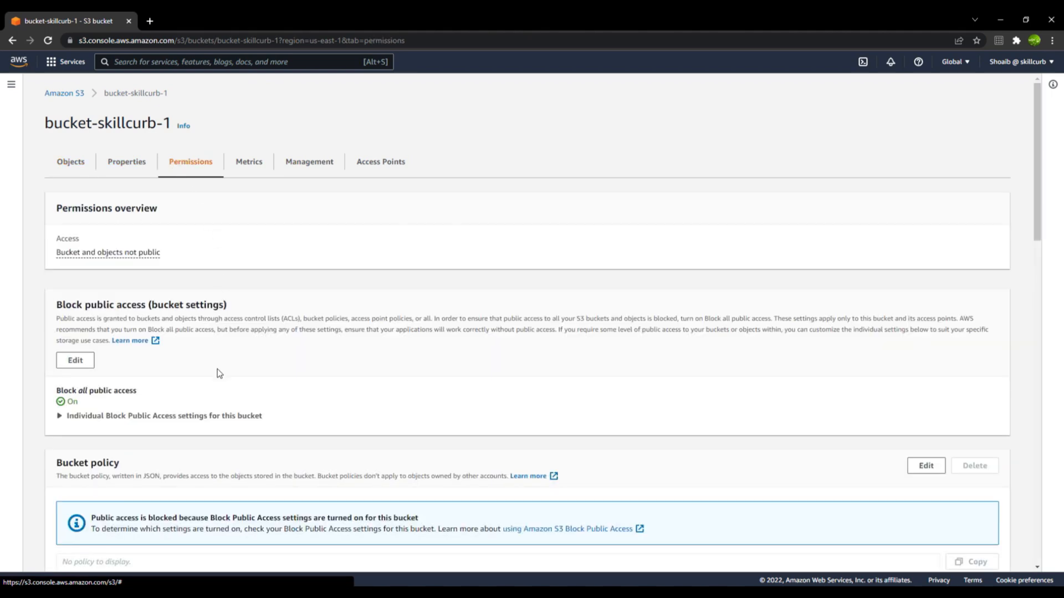
click(74, 360)
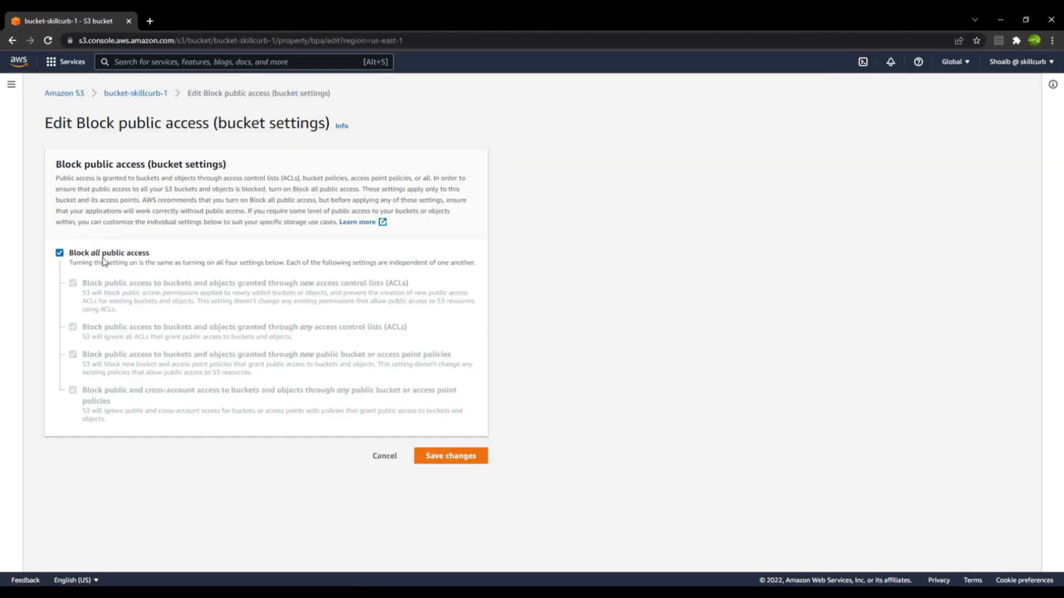
click(59, 253)
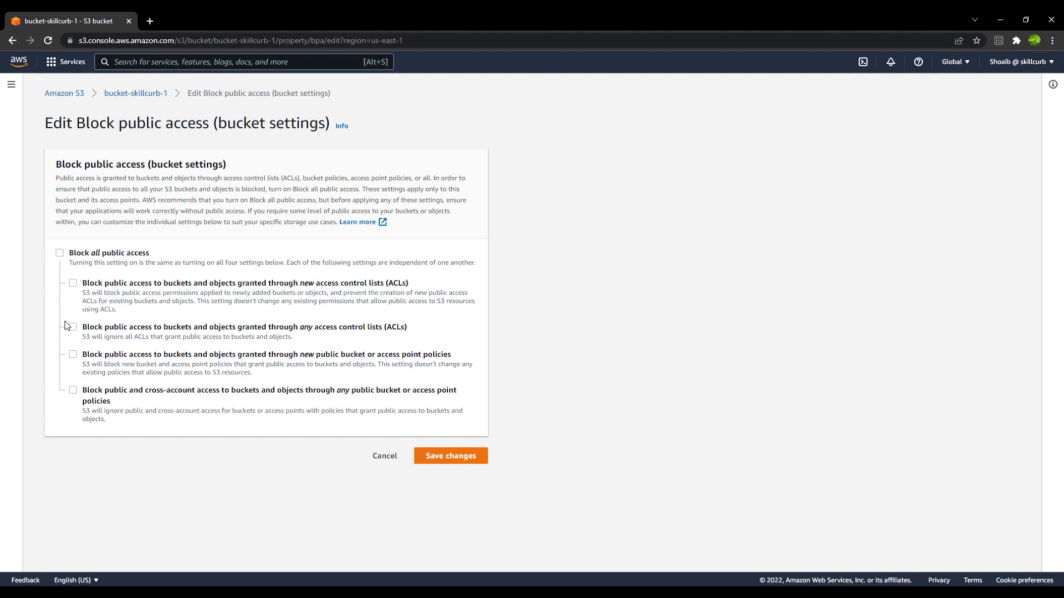
click(73, 355)
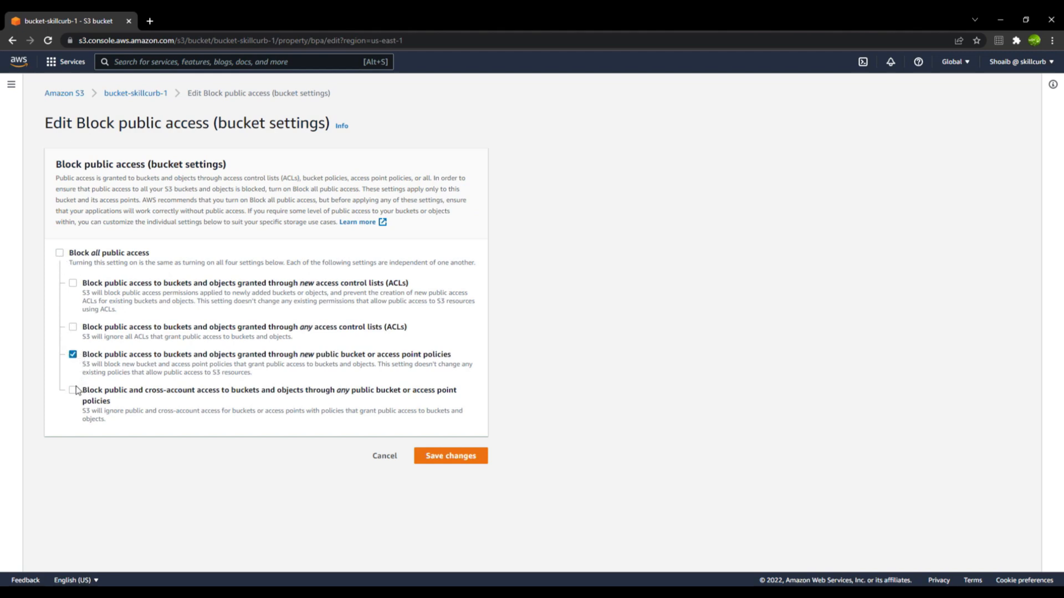
click(73, 390)
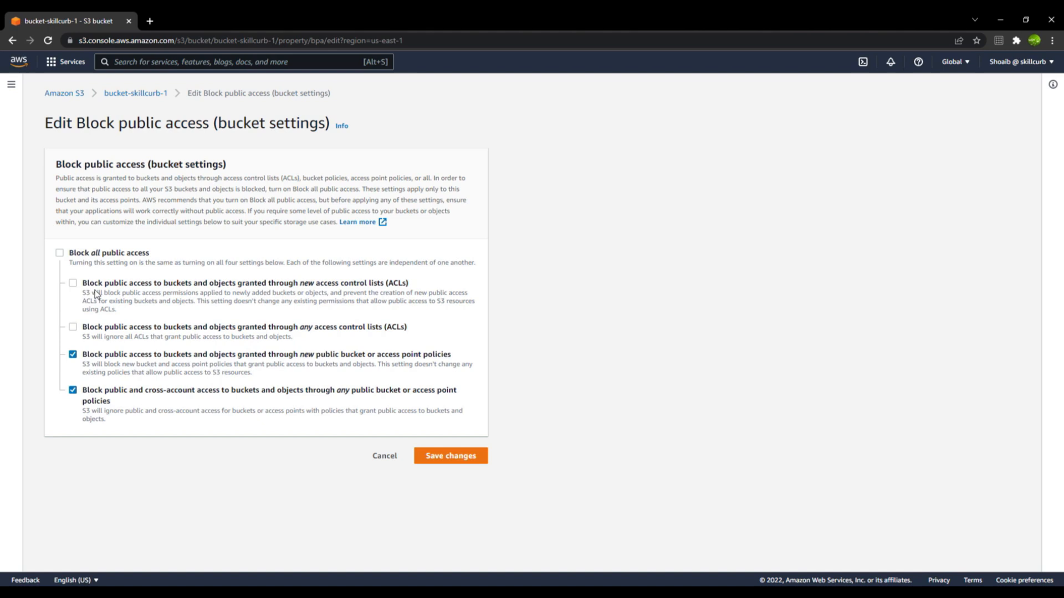
mouse_move(225, 301)
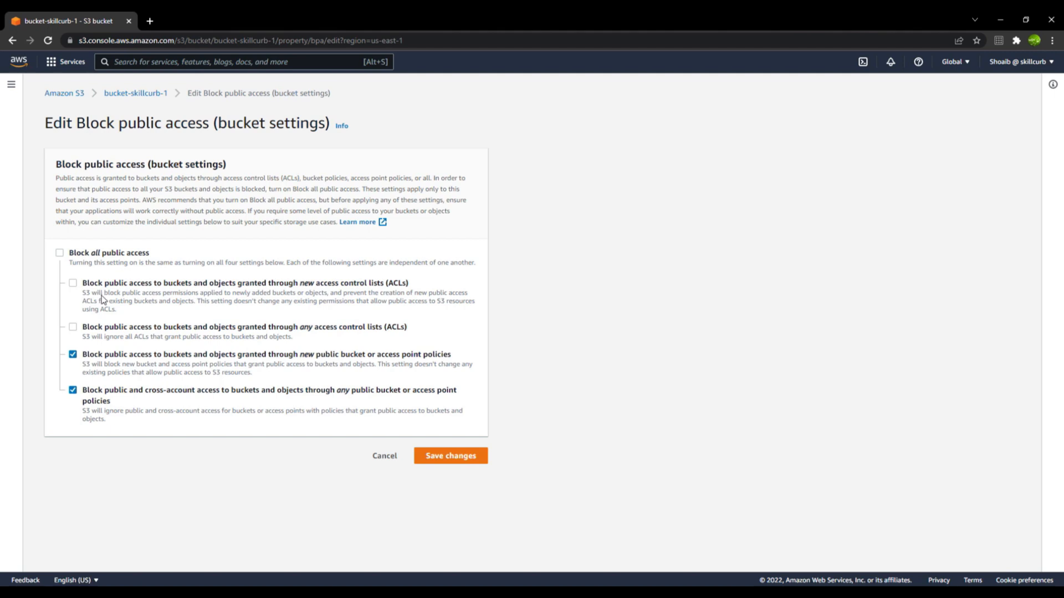
mouse_move(567, 285)
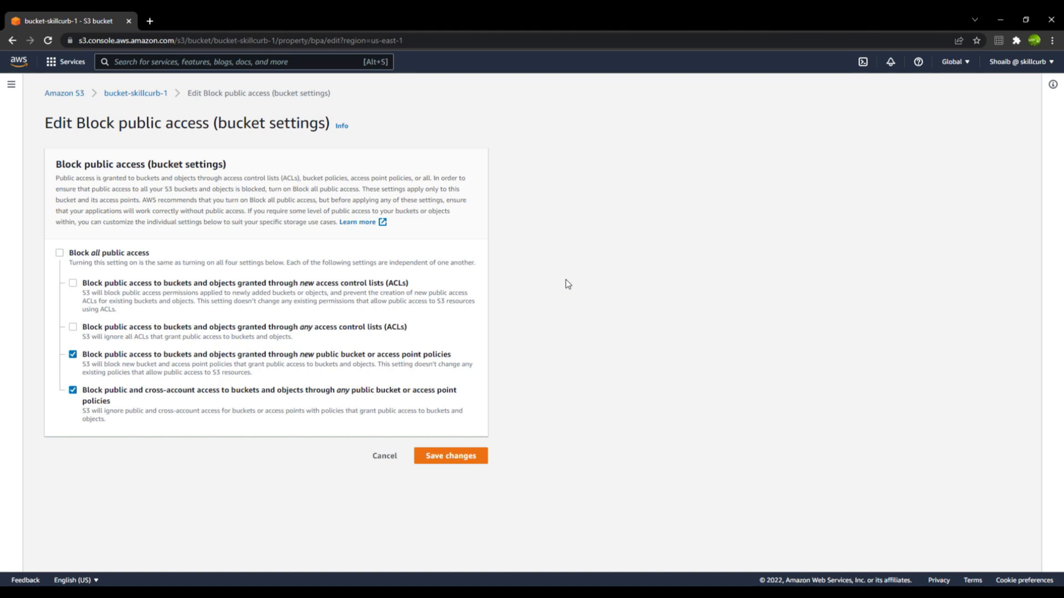
Leave 'Block public access granted through any ACLs' unchecked so both ACL blocks are off
click(73, 326)
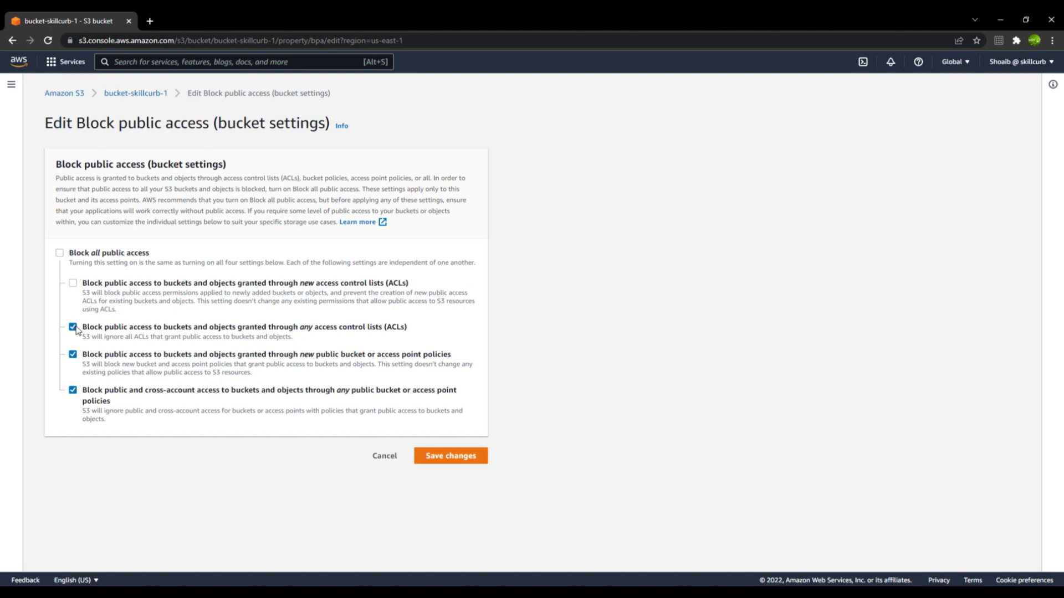
mouse_move(361, 290)
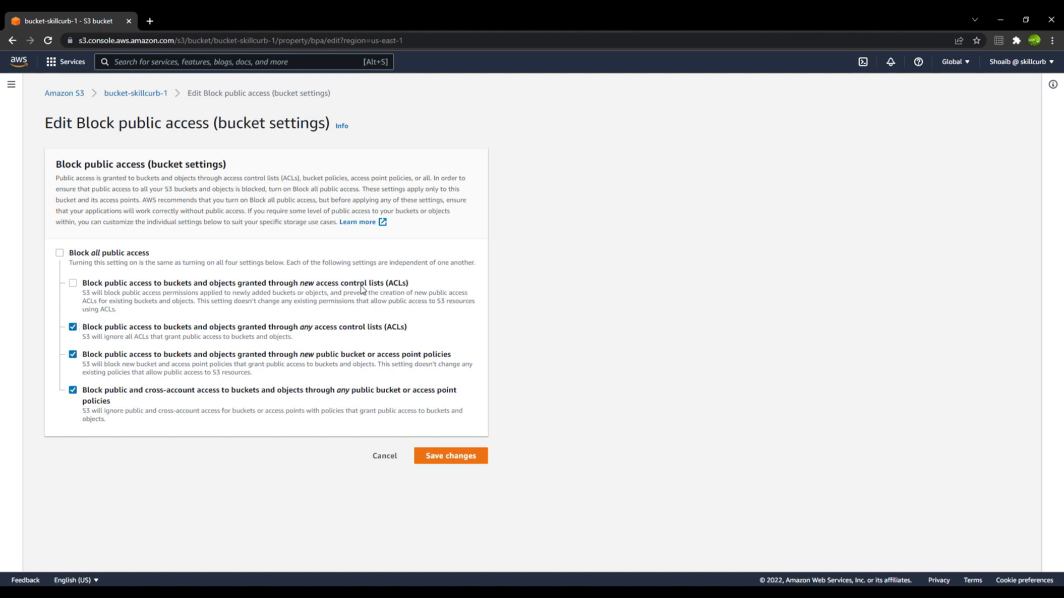
mouse_move(193, 341)
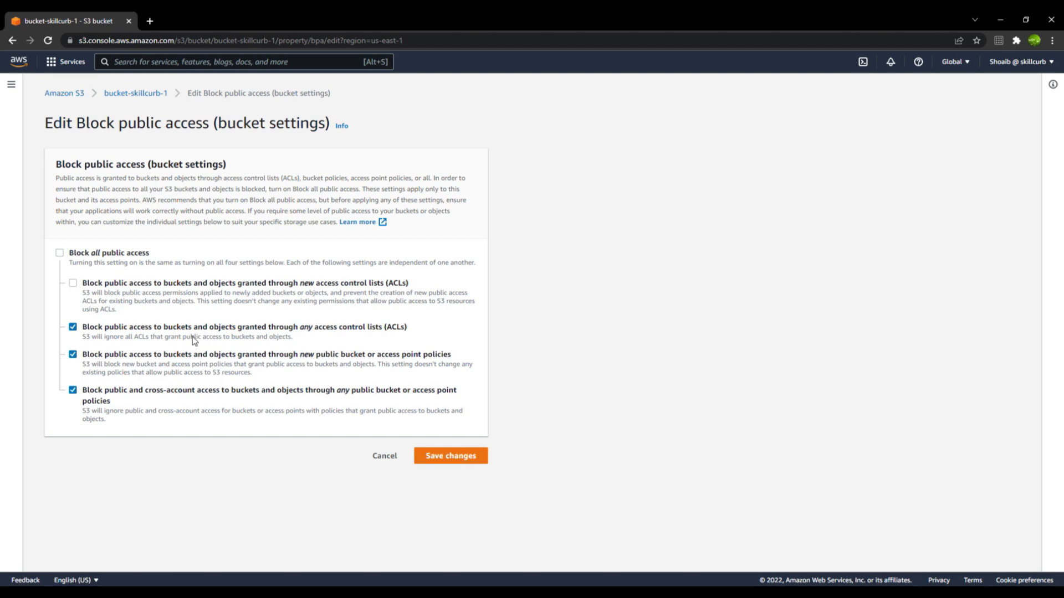
mouse_move(264, 334)
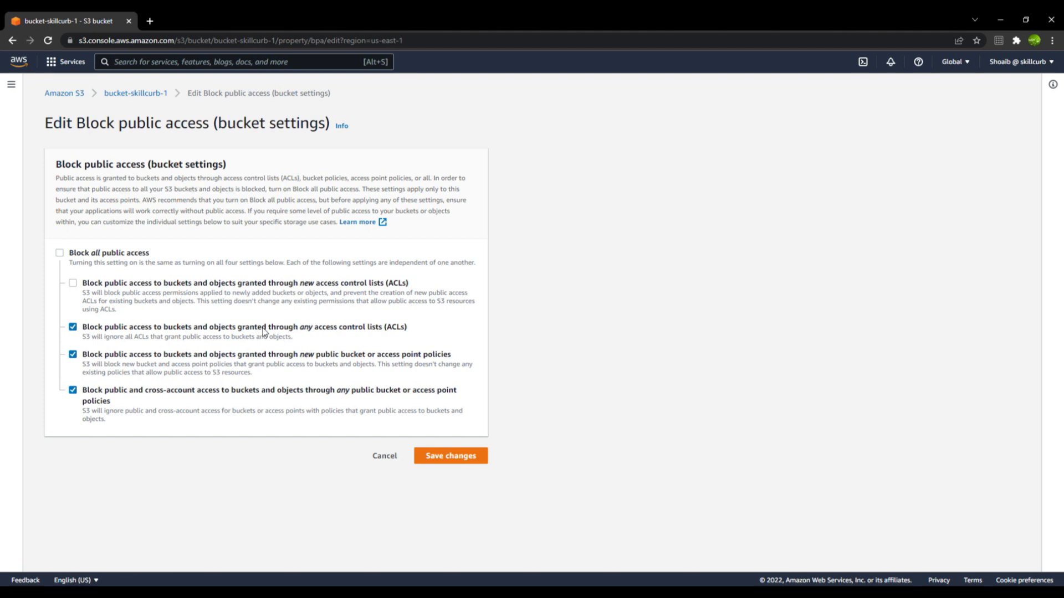
mouse_move(329, 330)
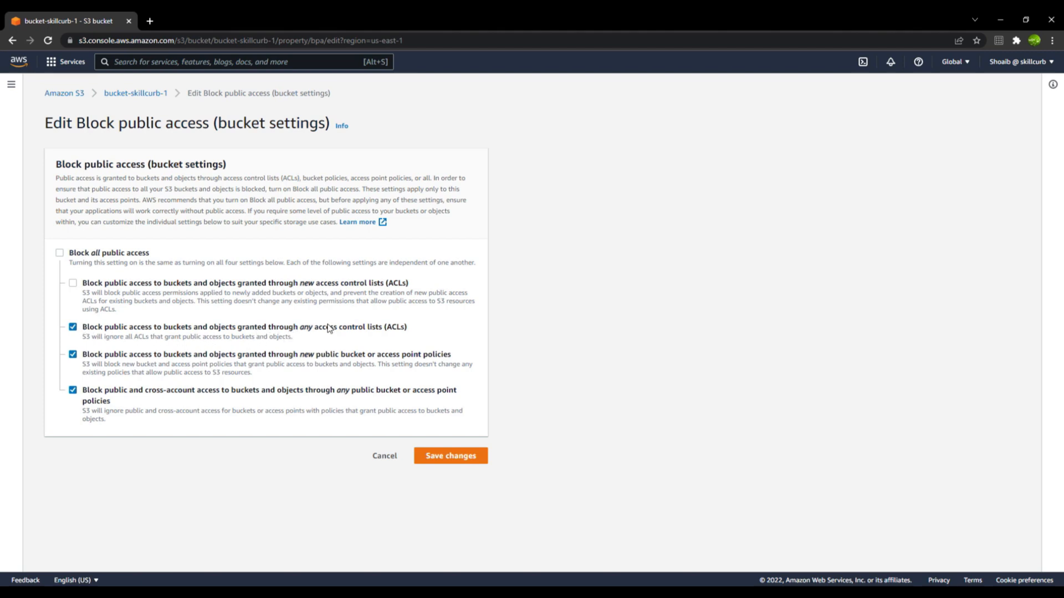
click(73, 326)
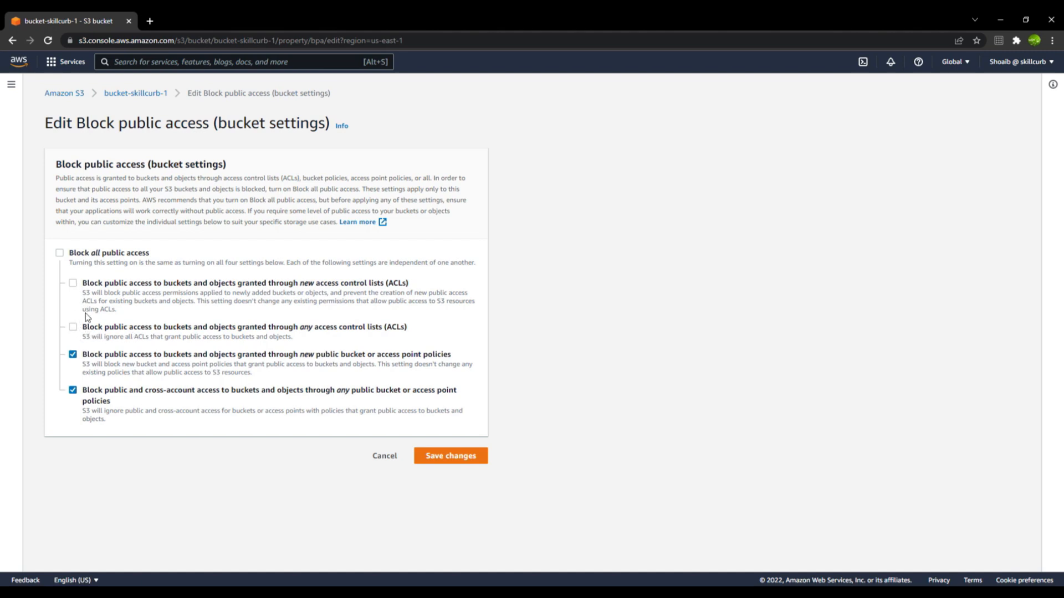
Save the relaxed Block public access settings, entering 'confirm' to apply them
click(450, 455)
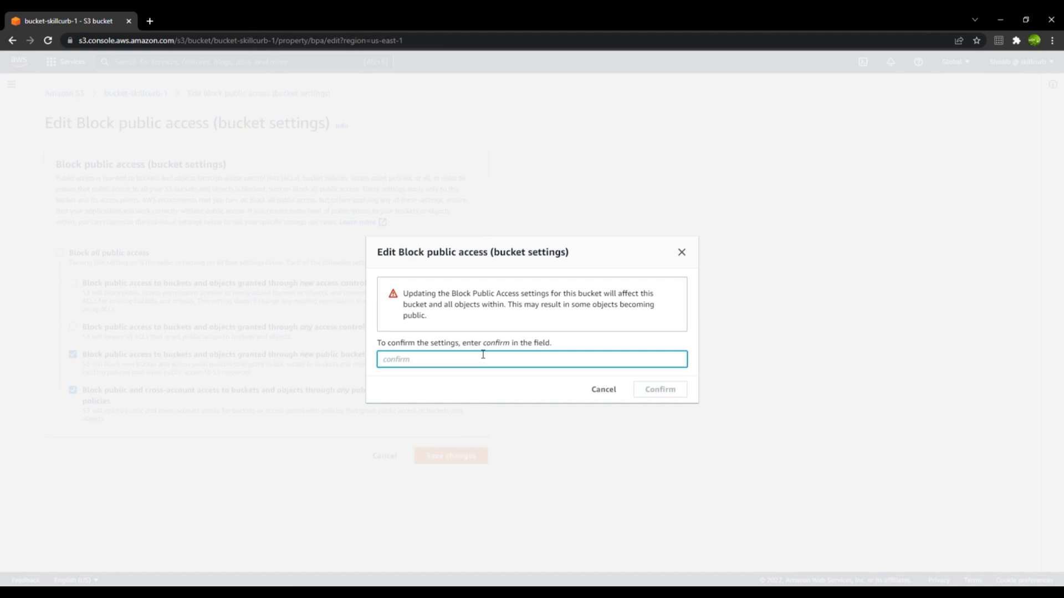
text(confirm)
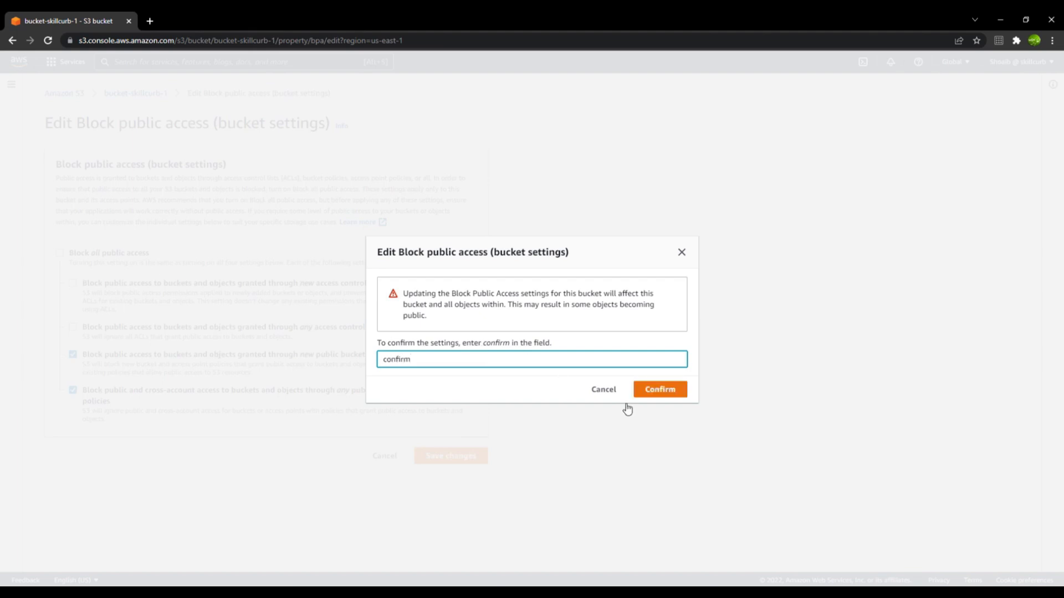
click(658, 389)
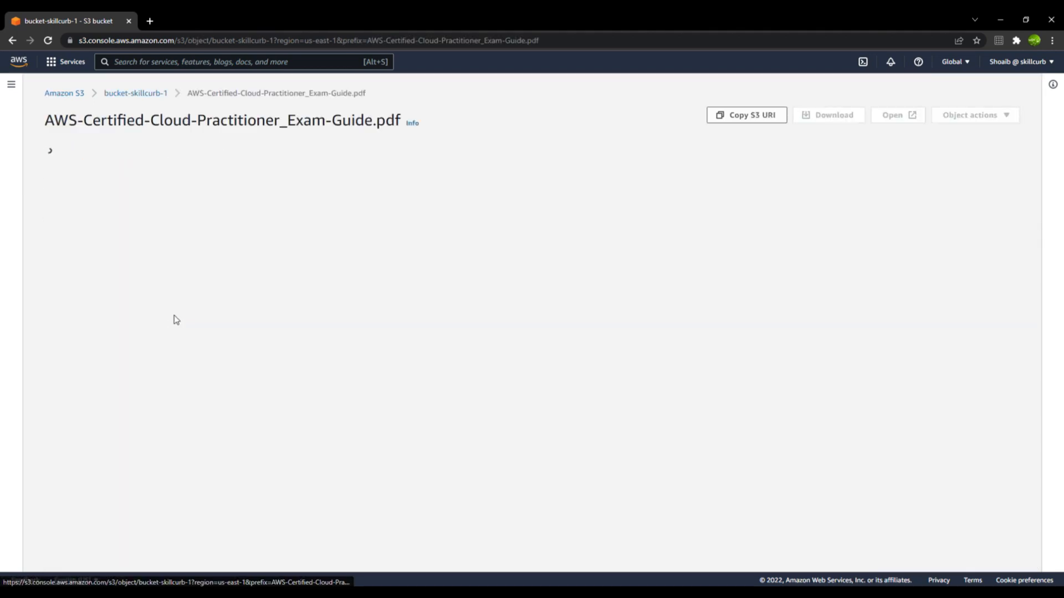
Edit the exam guide PDF's ACL to grant Everyone Read, acknowledge the warning and save
click(140, 162)
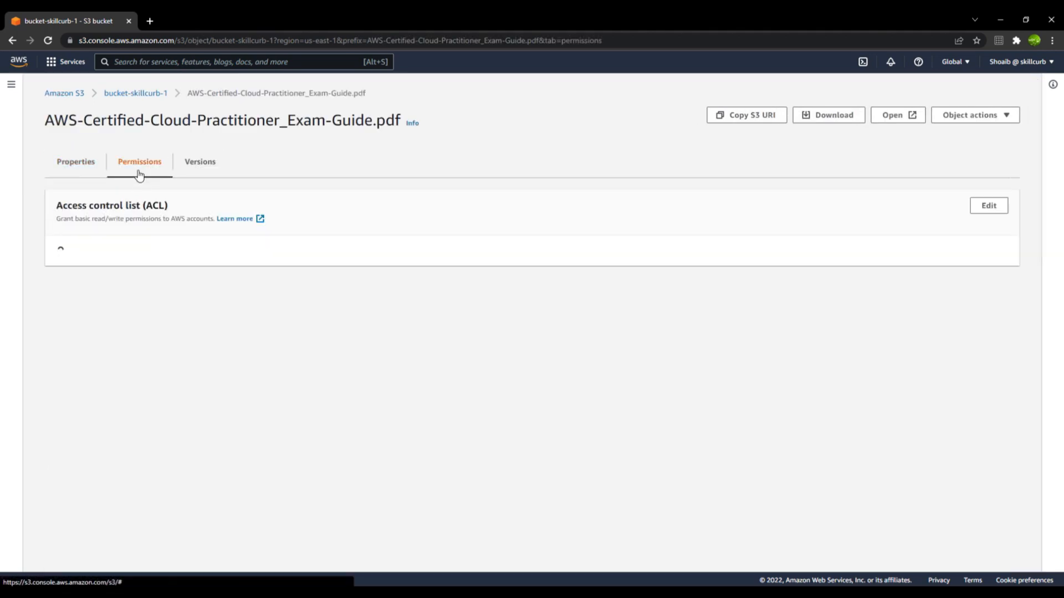
click(987, 206)
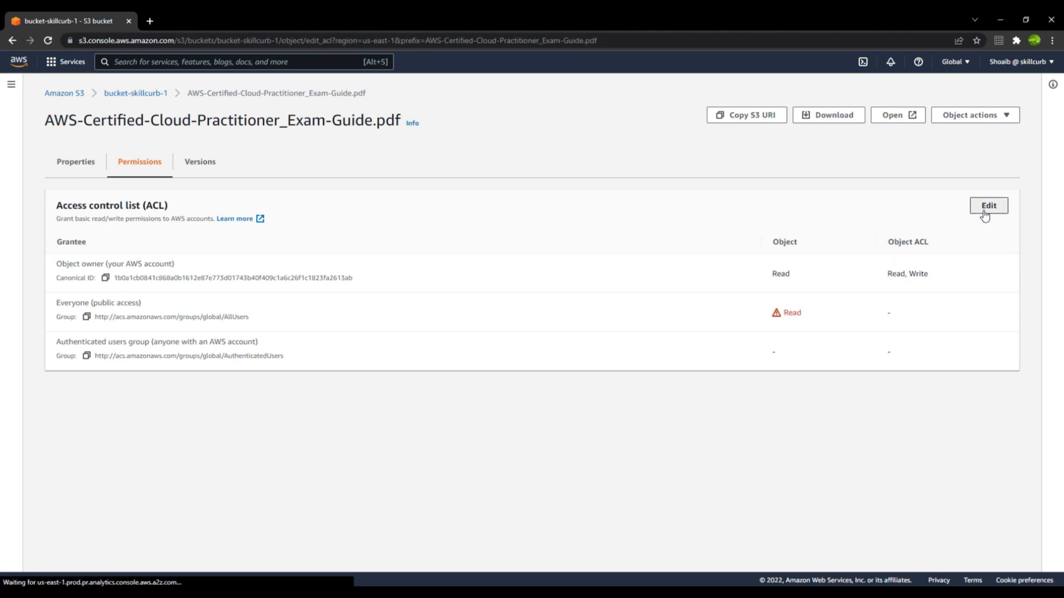
click(987, 207)
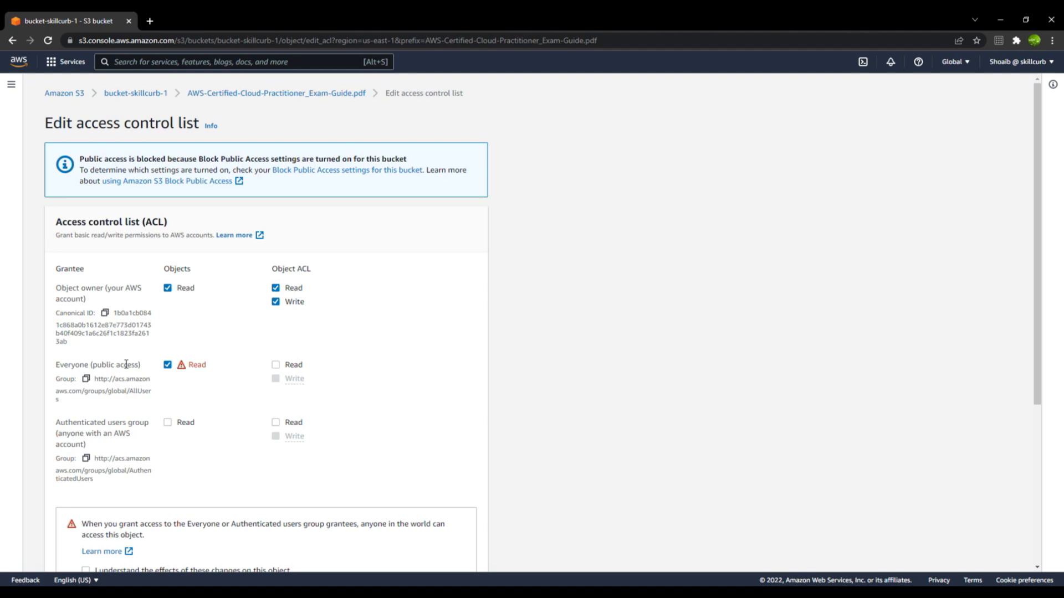
click(168, 365)
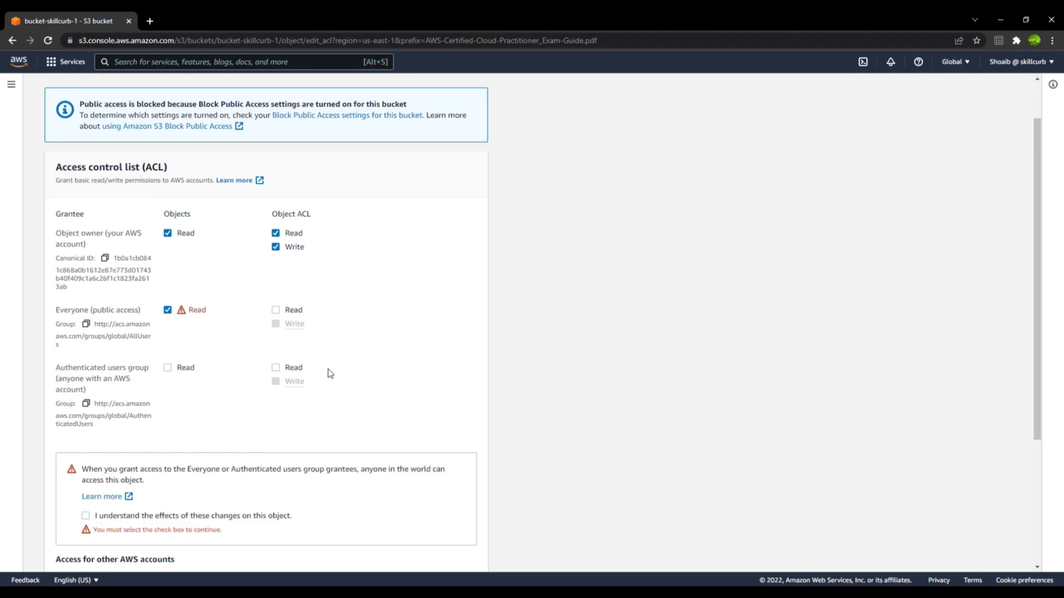
mouse_move(114, 400)
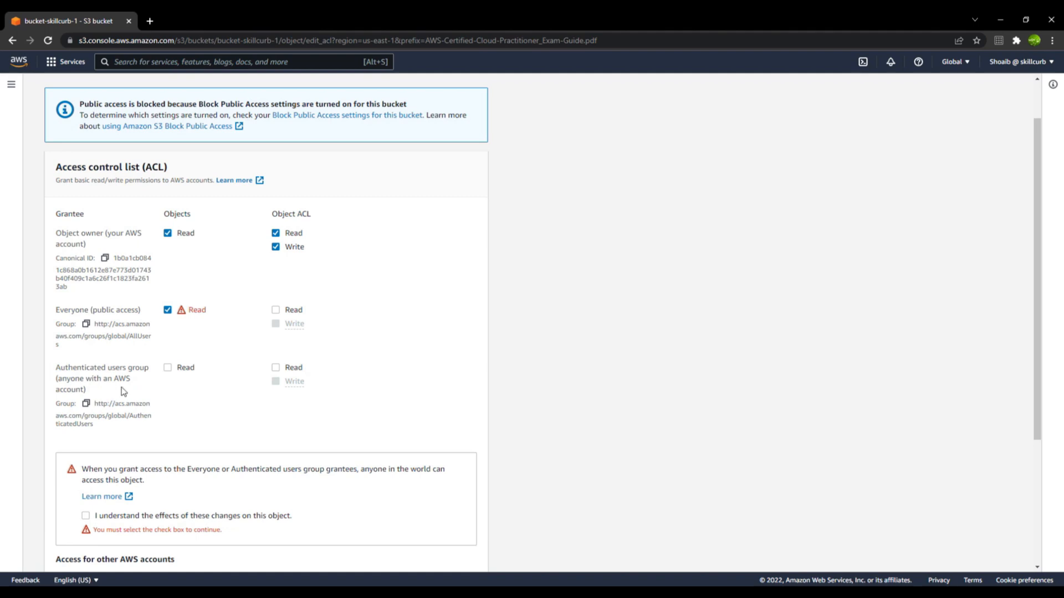
mouse_move(144, 390)
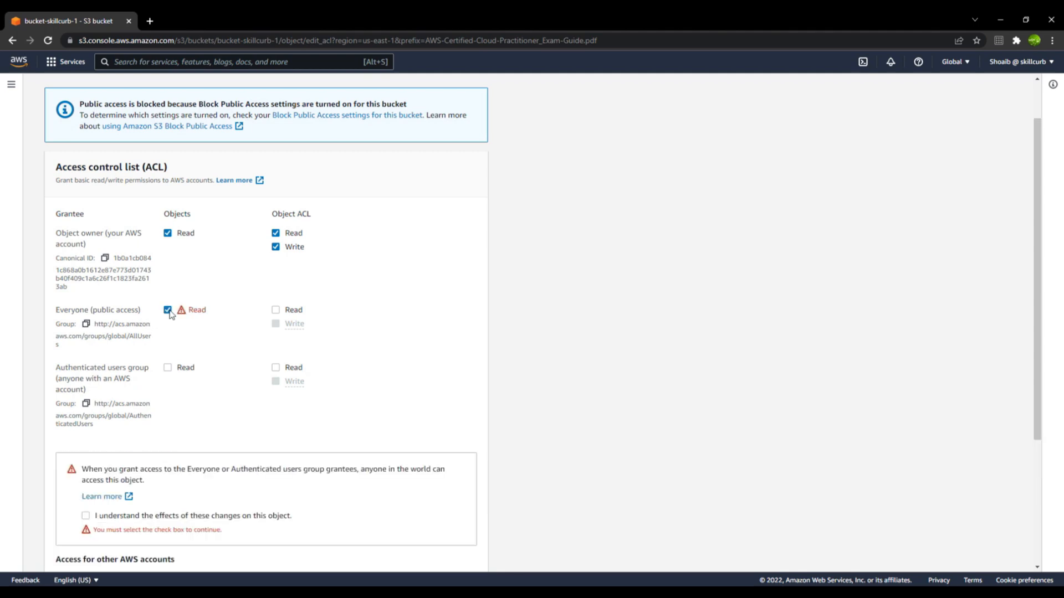
scroll(down, 3)
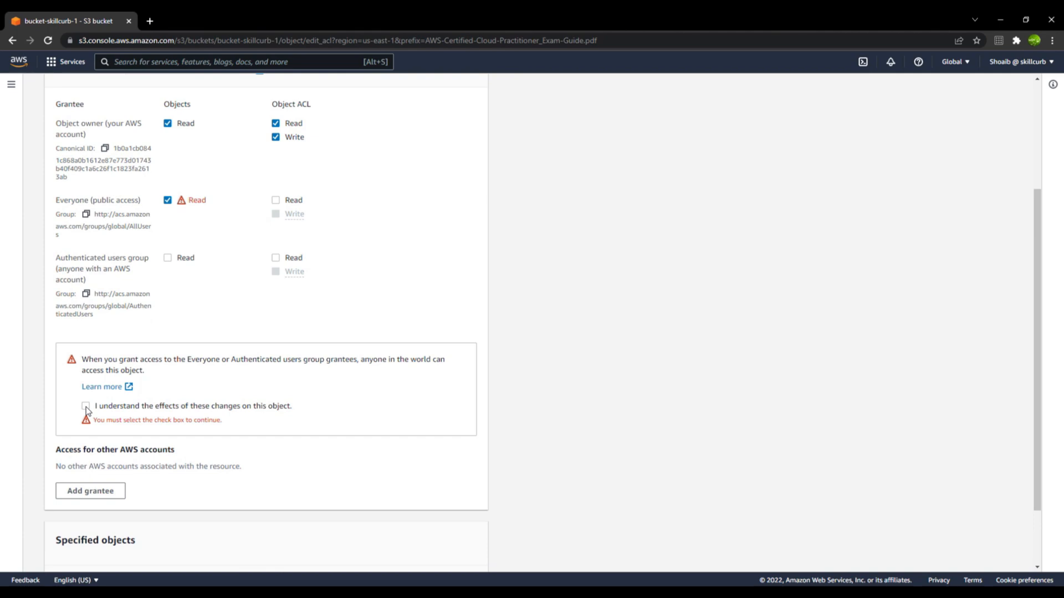
click(85, 410)
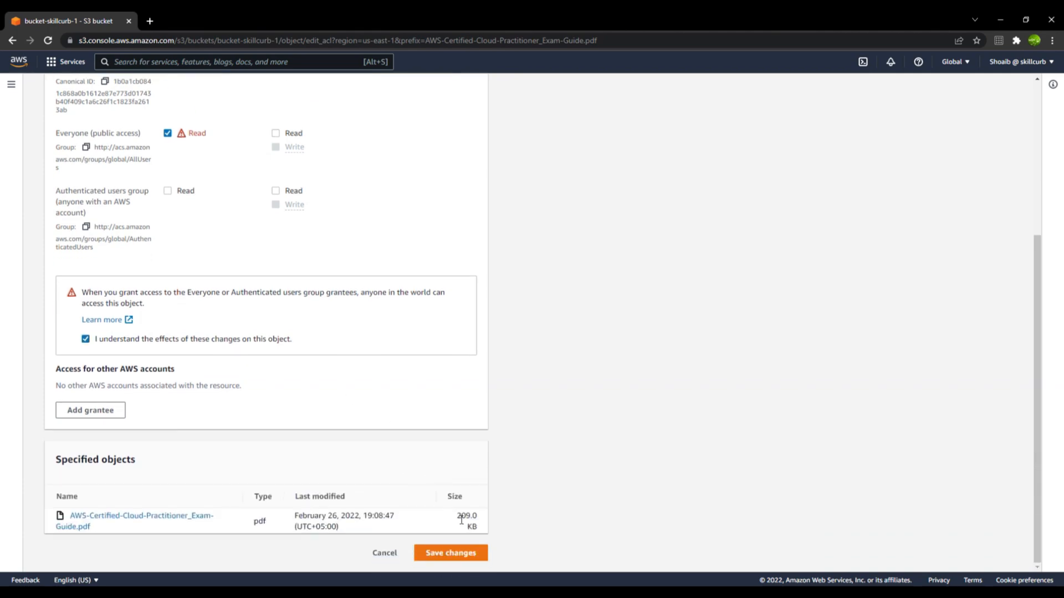
click(450, 553)
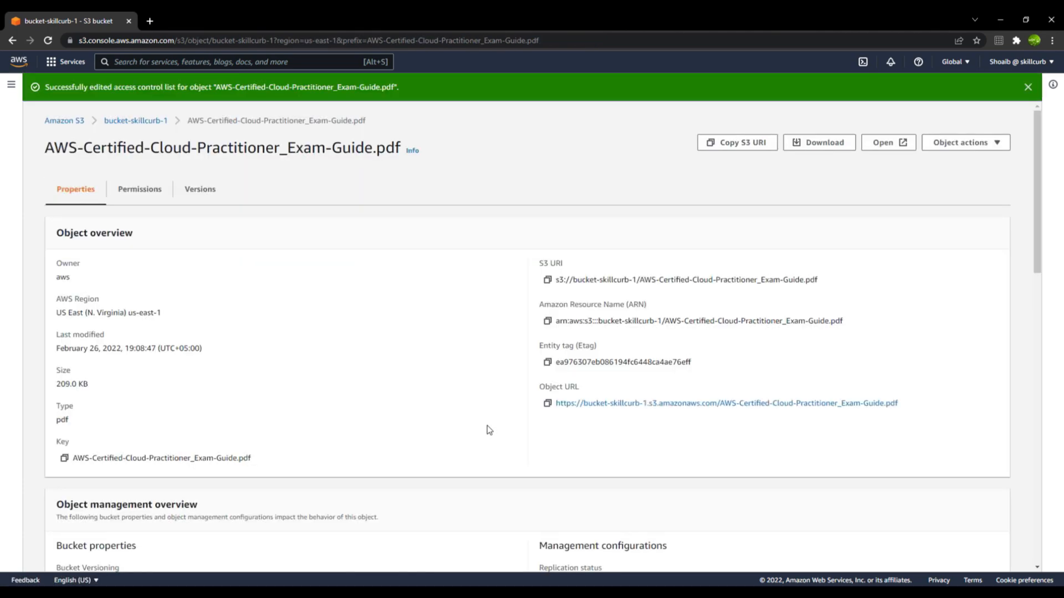
Open the exam guide PDF via its public Object URL, see it load, and return to the S3 console
click(724, 404)
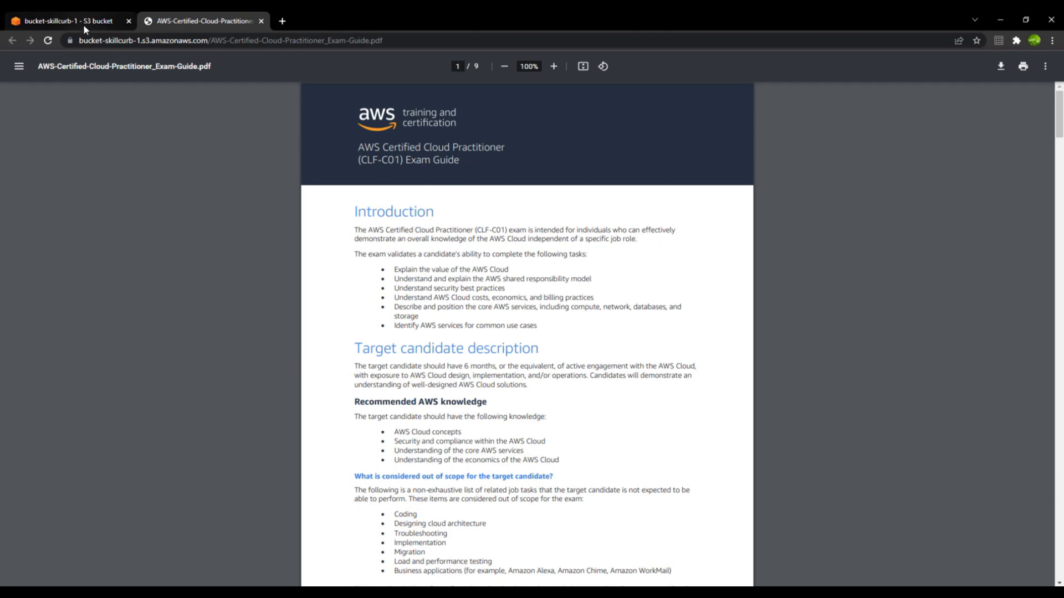
click(64, 22)
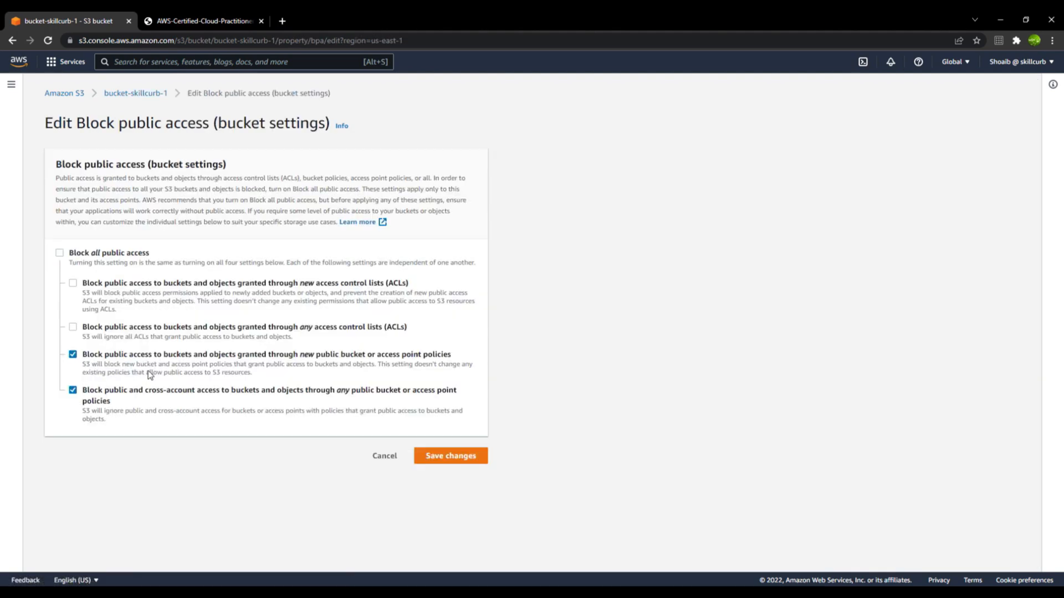
mouse_move(80, 333)
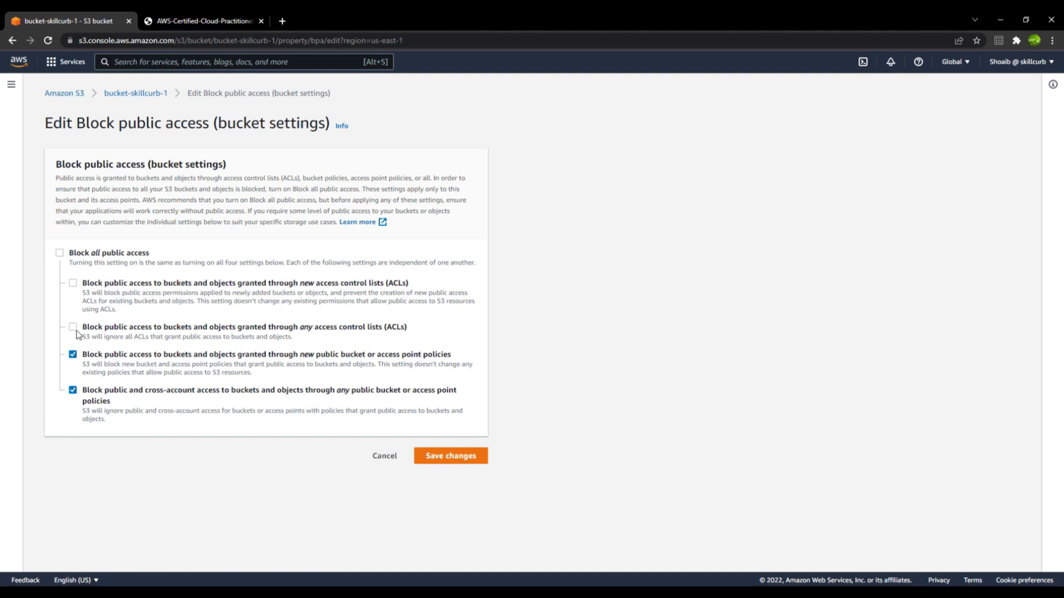
Re-enable blocking of public access granted through any ACLs and save with 'confirm'
click(450, 455)
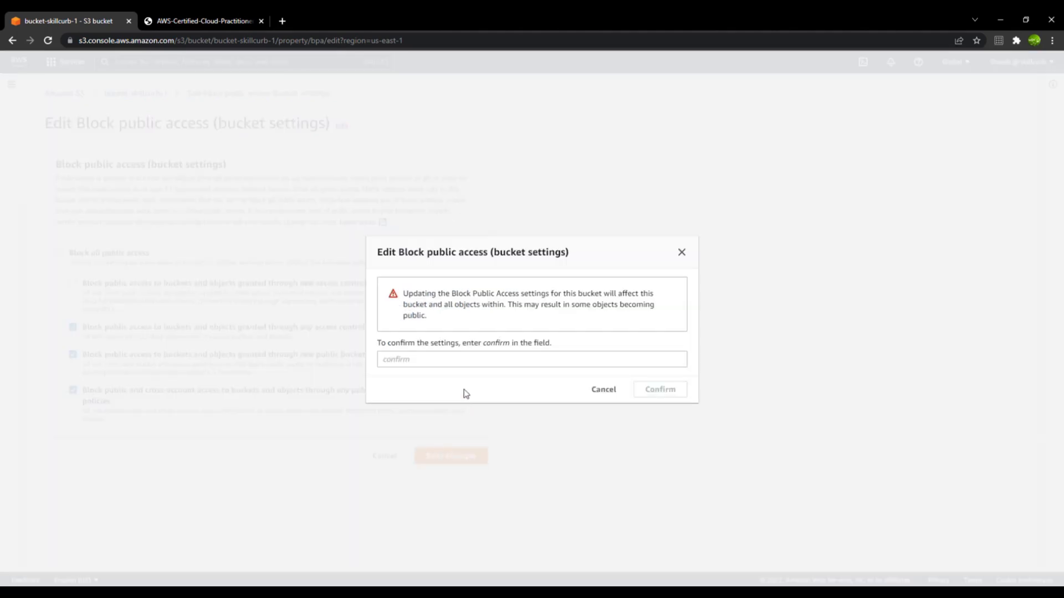
text(confirm)
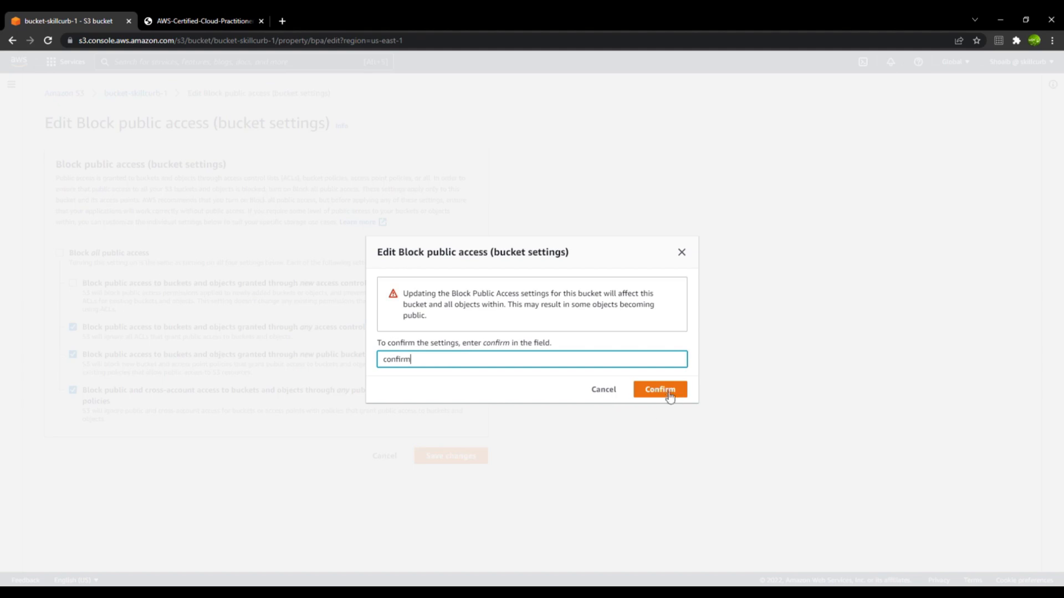
click(658, 389)
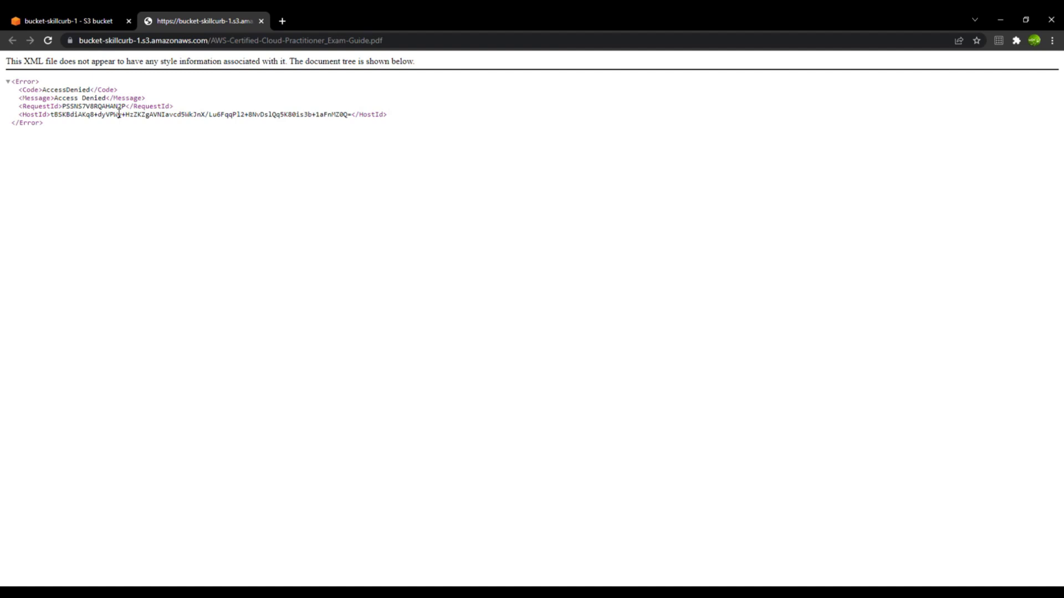
Return to the S3 console tab showing the bucket Permissions with Block Public Access saved
click(64, 21)
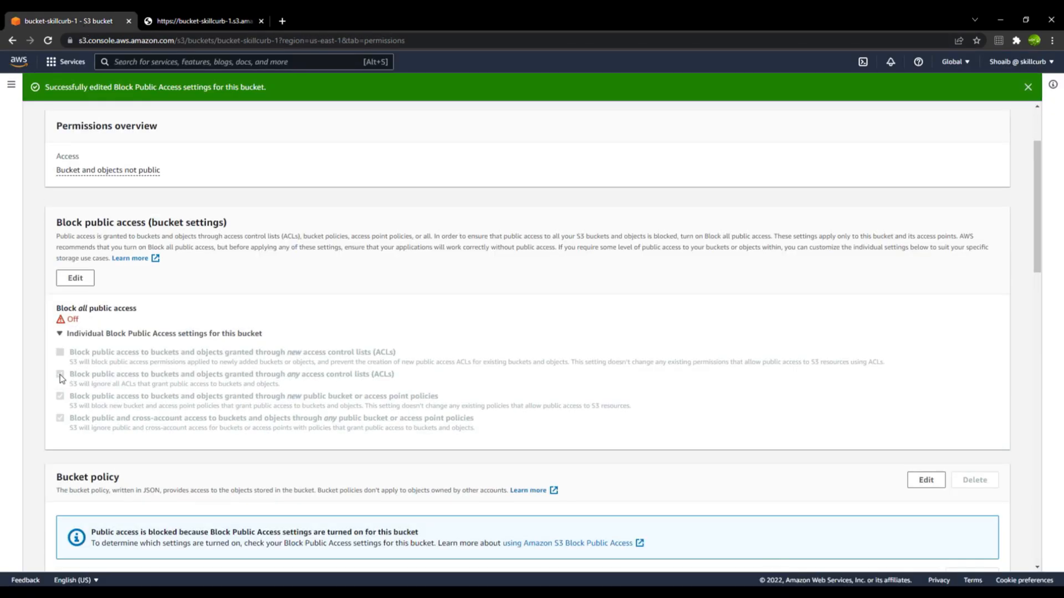
mouse_move(282, 381)
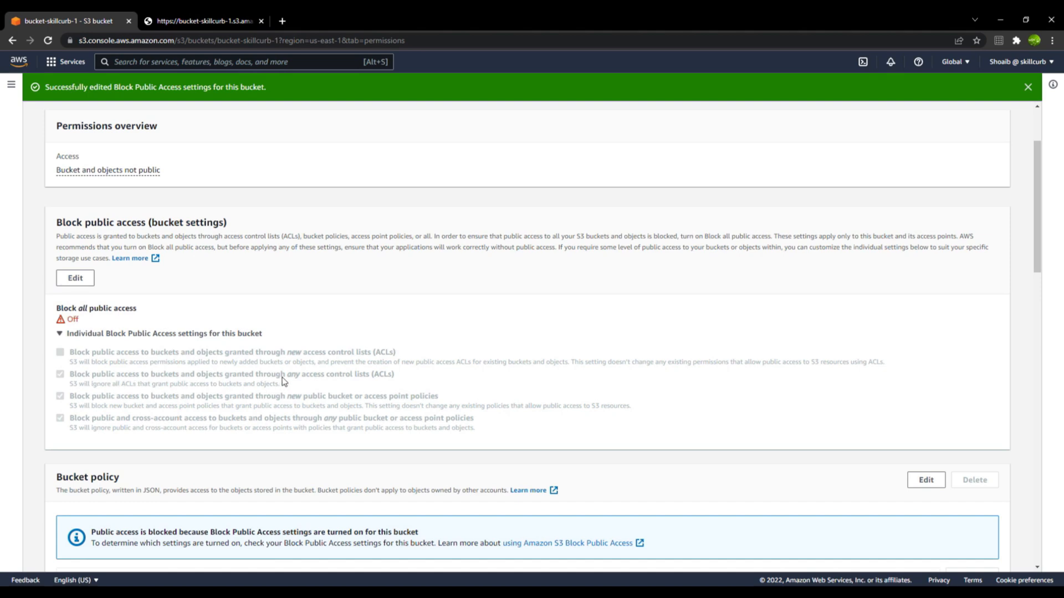
mouse_move(311, 380)
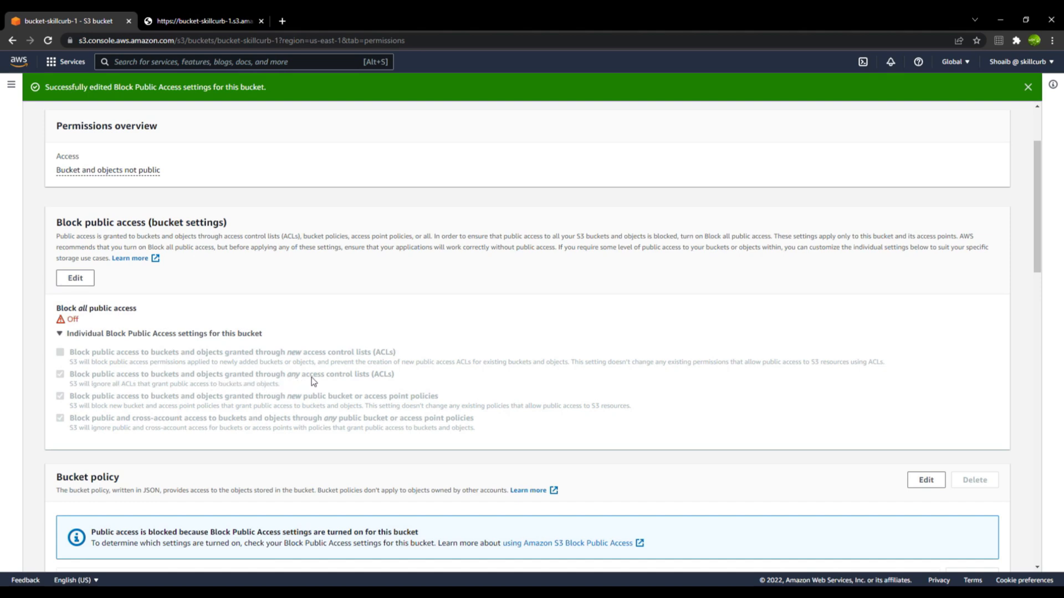
mouse_move(360, 379)
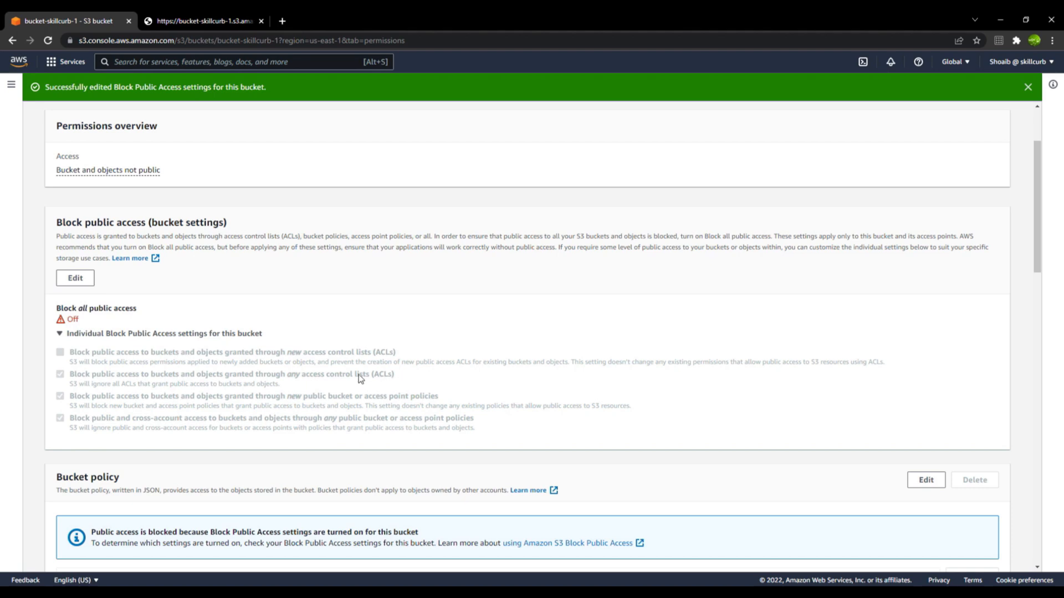